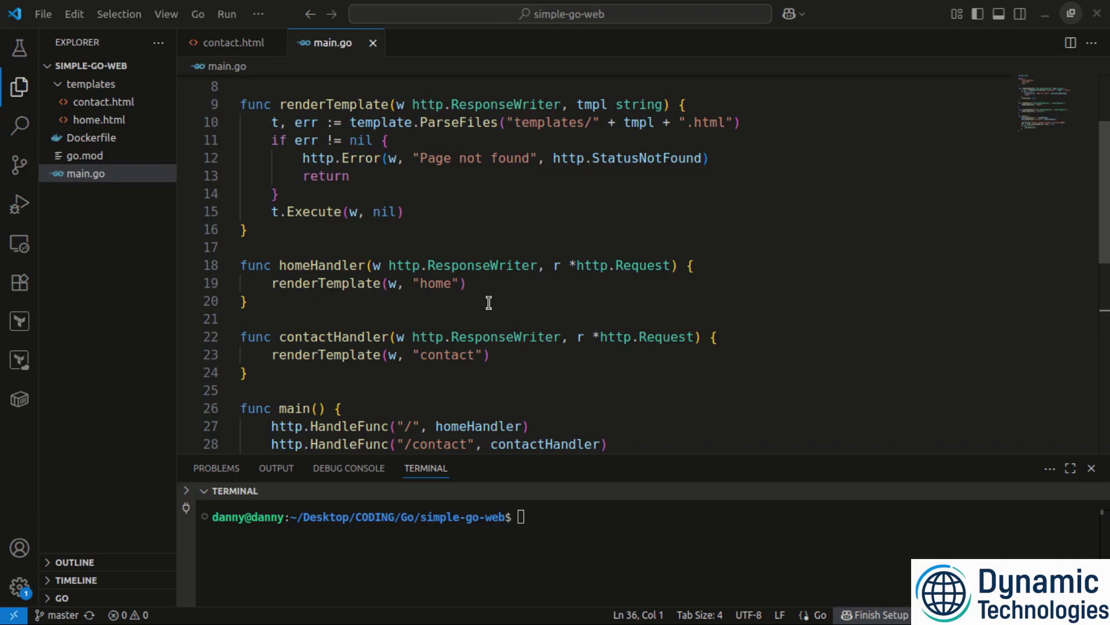
{"action": "mouse_move", "coordinate": [436, 191]}
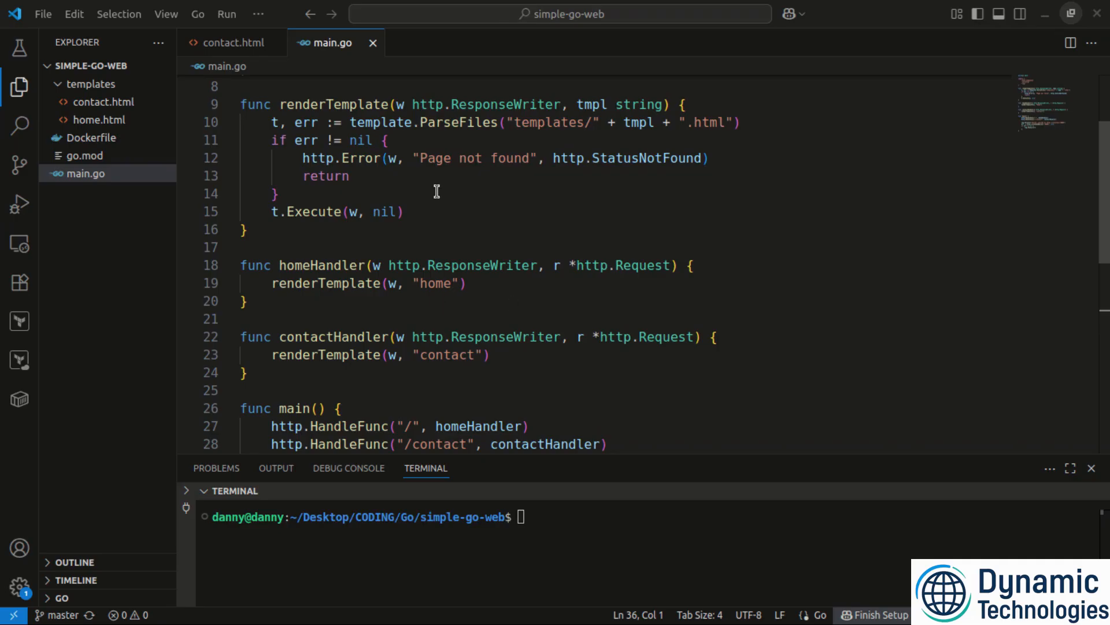
{"action": "mouse_move", "coordinate": [527, 289]}
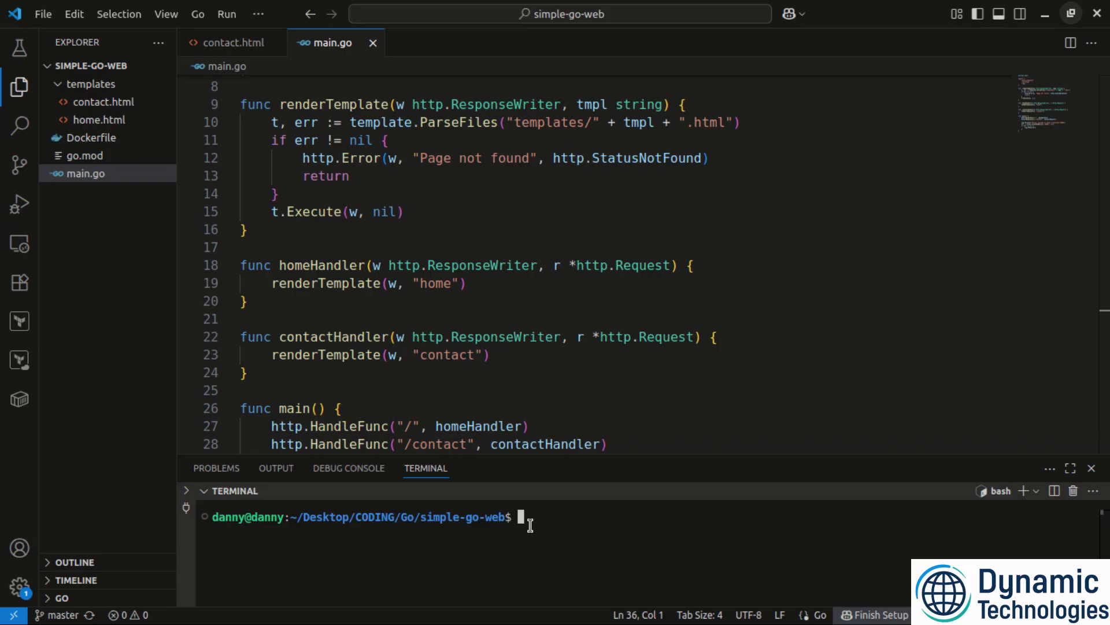
- Run go run main.go in the terminal so the server starts at localhost:8080
{"action": "type", "text": "go run main.go"}
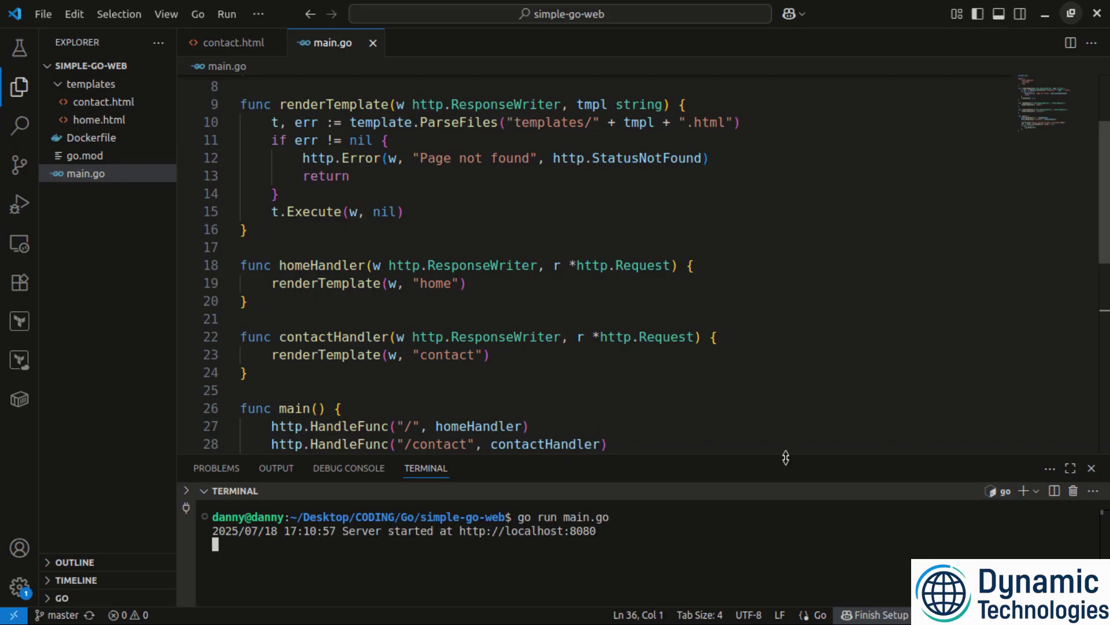
{"action": "mouse_move", "coordinate": [613, 543]}
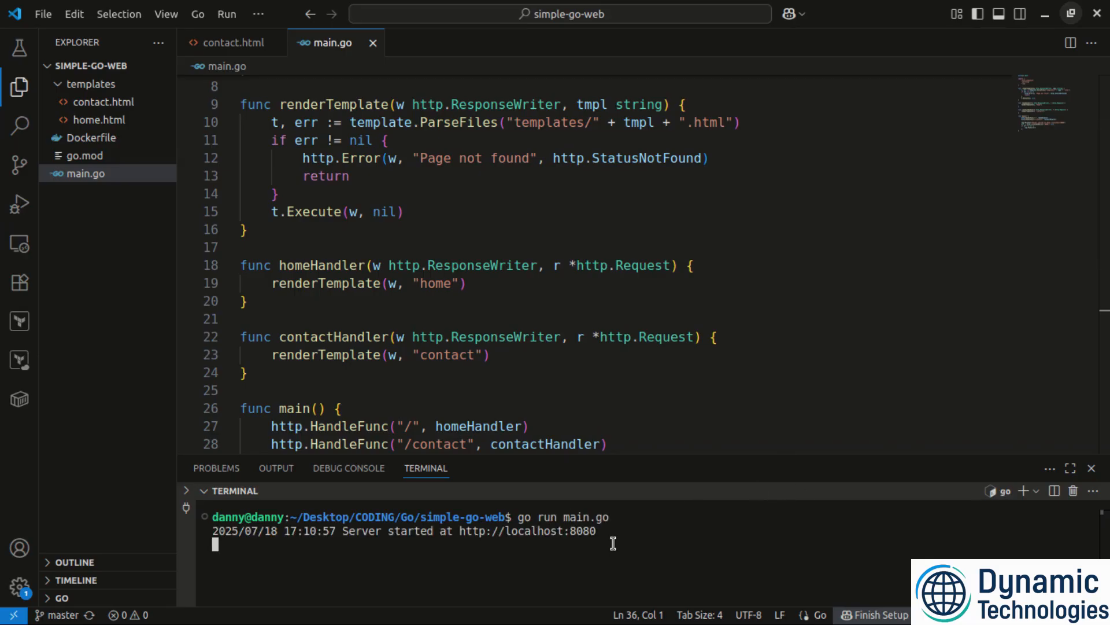
{"action": "mouse_move", "coordinate": [580, 541]}
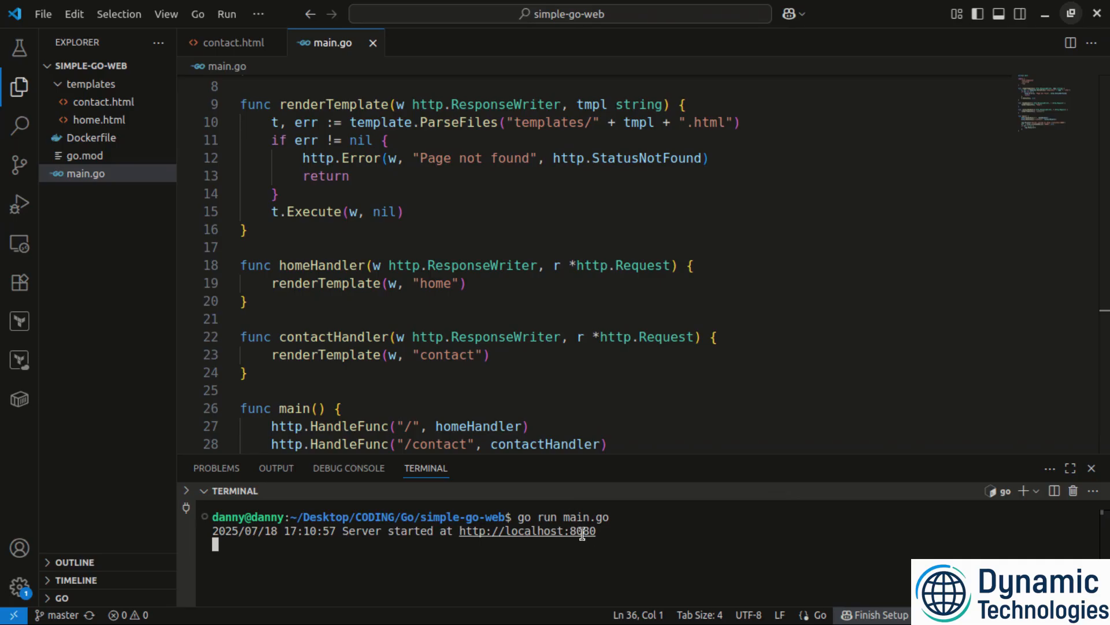
{"action": "mouse_move", "coordinate": [601, 397]}
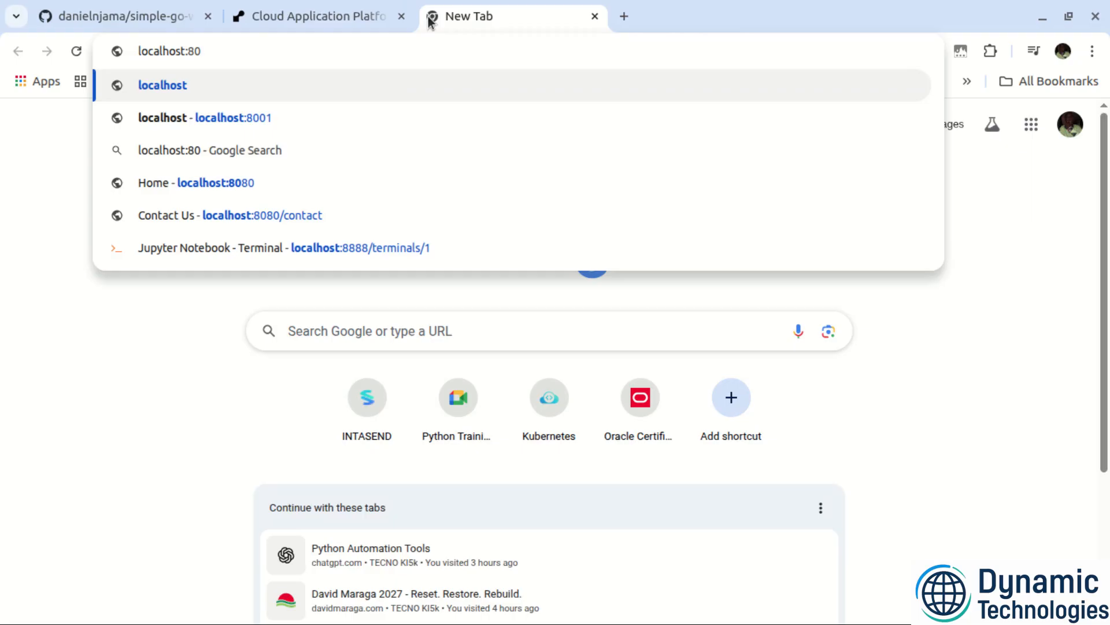
- Load localhost:8080 to see Welcome to the Home Page, then switch to the GitHub repository
{"action": "left_click", "coordinate": [197, 183]}
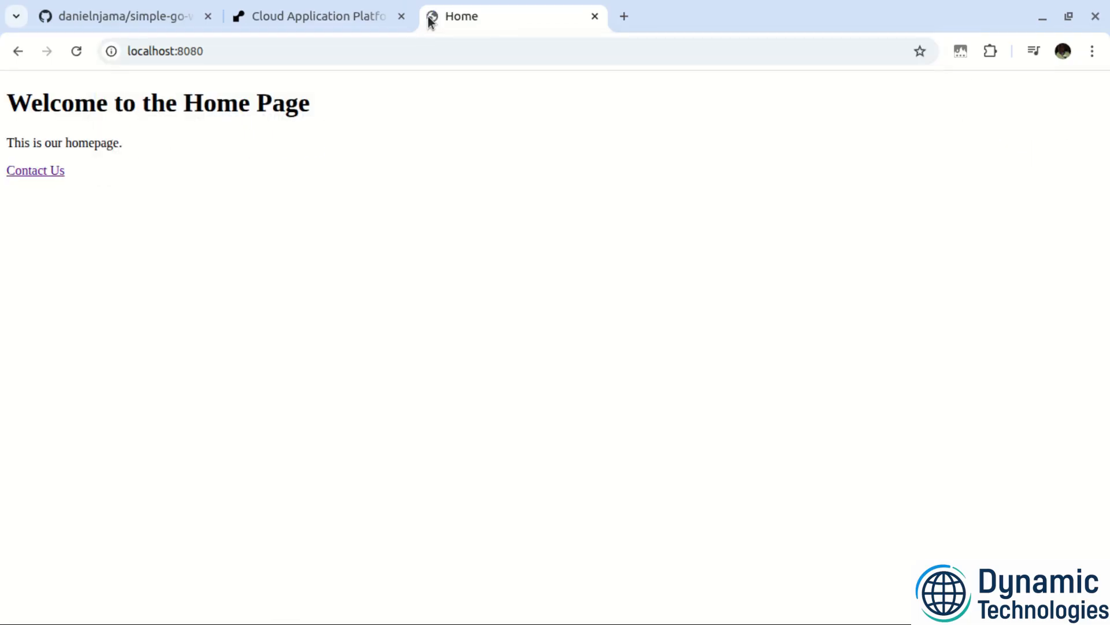
{"action": "mouse_move", "coordinate": [26, 184]}
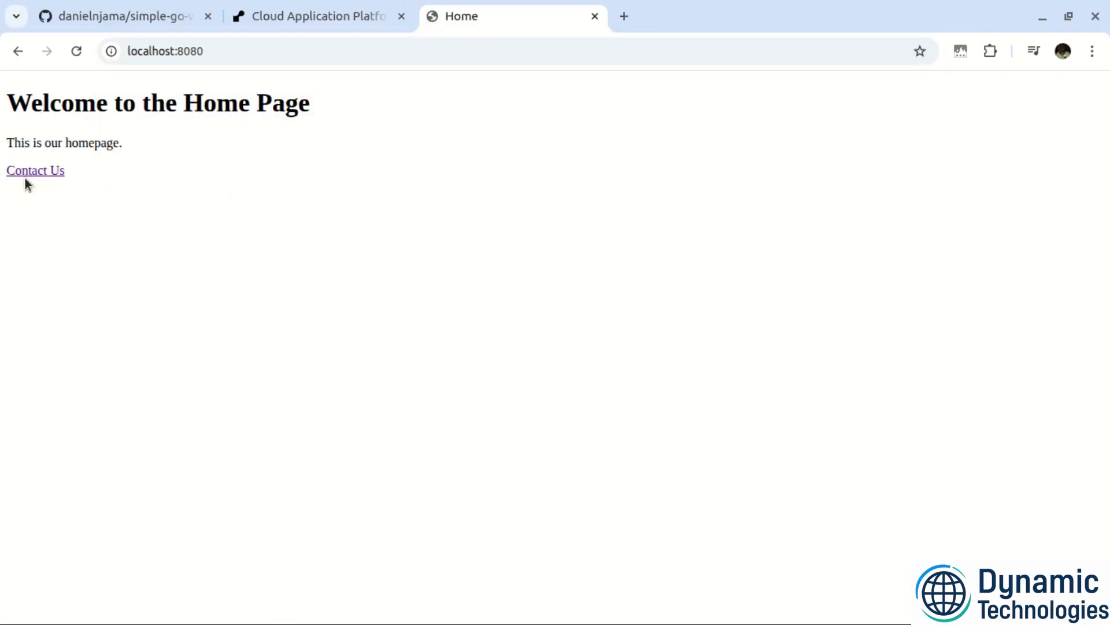
{"action": "left_click_drag", "start_coordinate": [140, 103], "coordinate": [310, 103]}
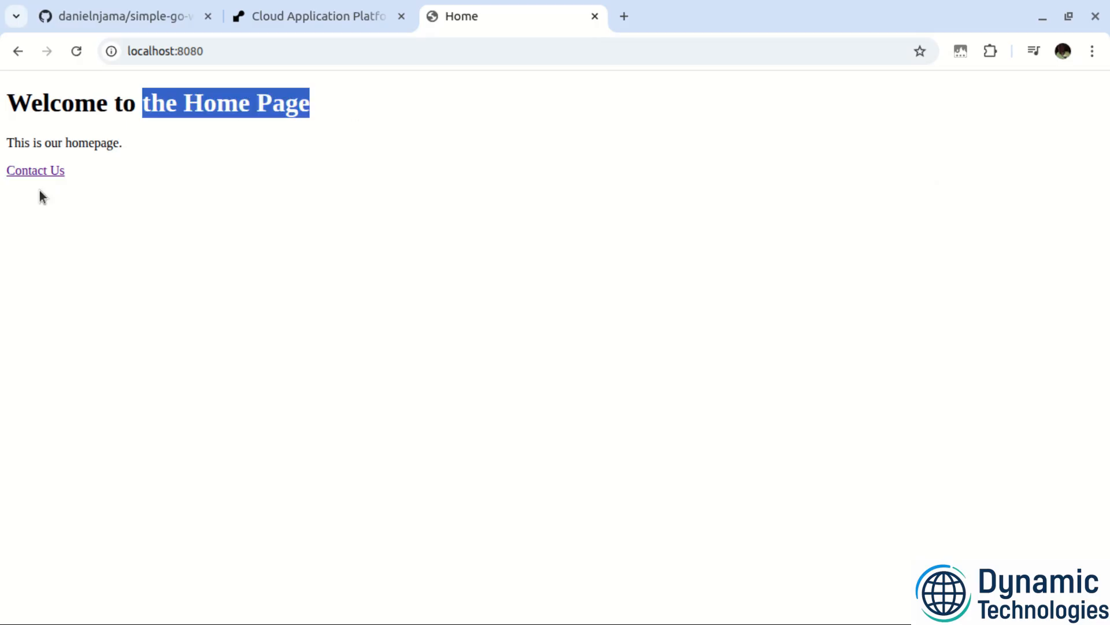
{"action": "left_click", "coordinate": [34, 170]}
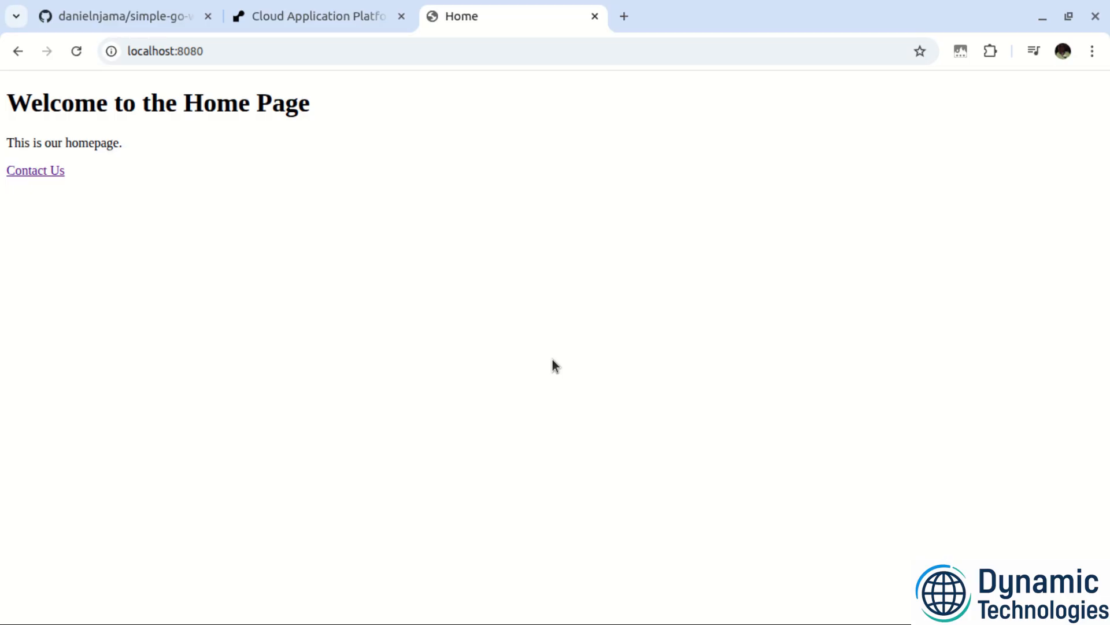
{"action": "left_click", "coordinate": [123, 17]}
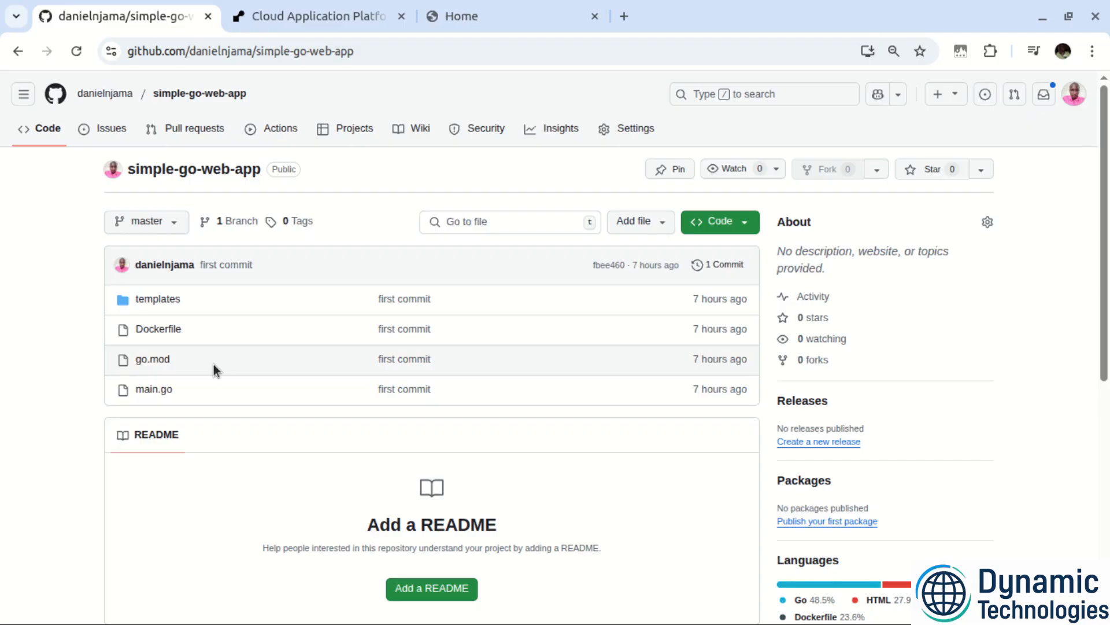
{"action": "mouse_move", "coordinate": [312, 322]}
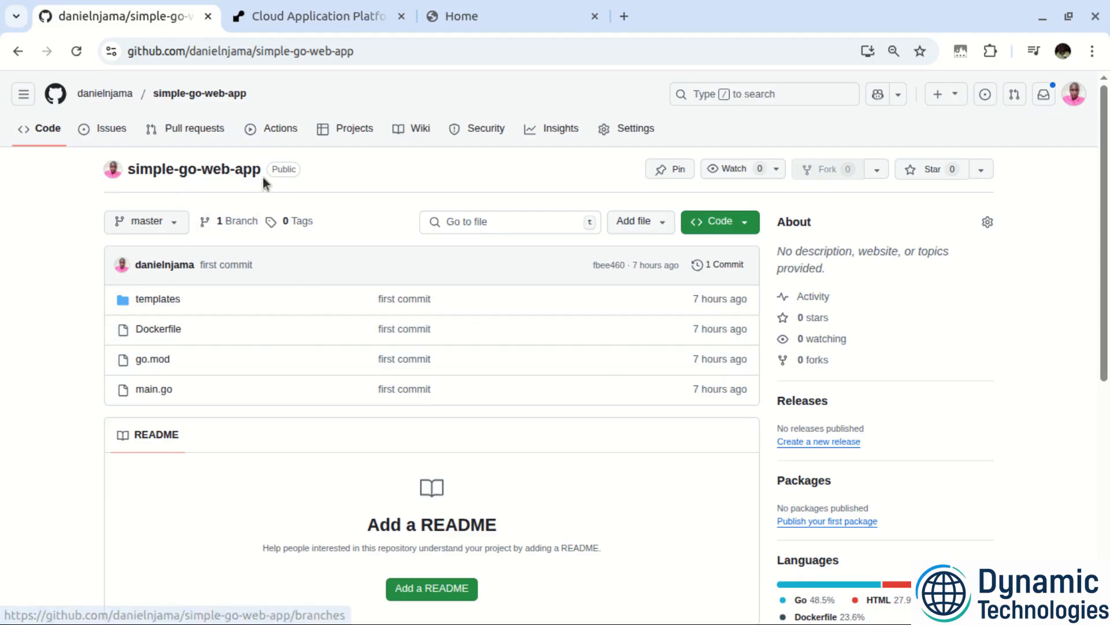
{"action": "left_click", "coordinate": [315, 16]}
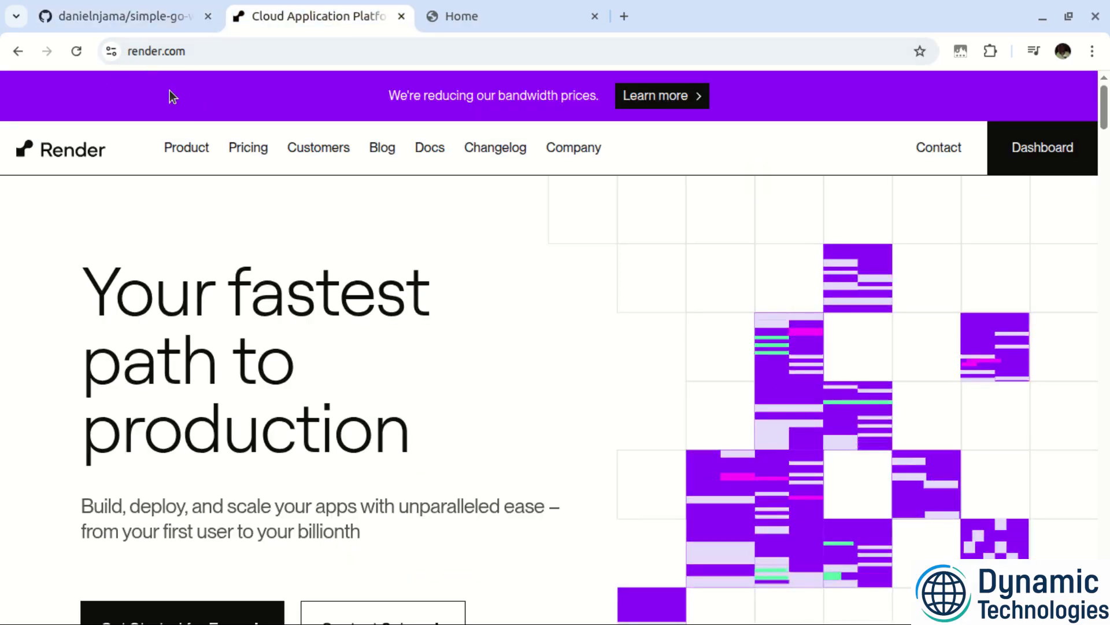
{"action": "mouse_move", "coordinate": [1042, 147]}
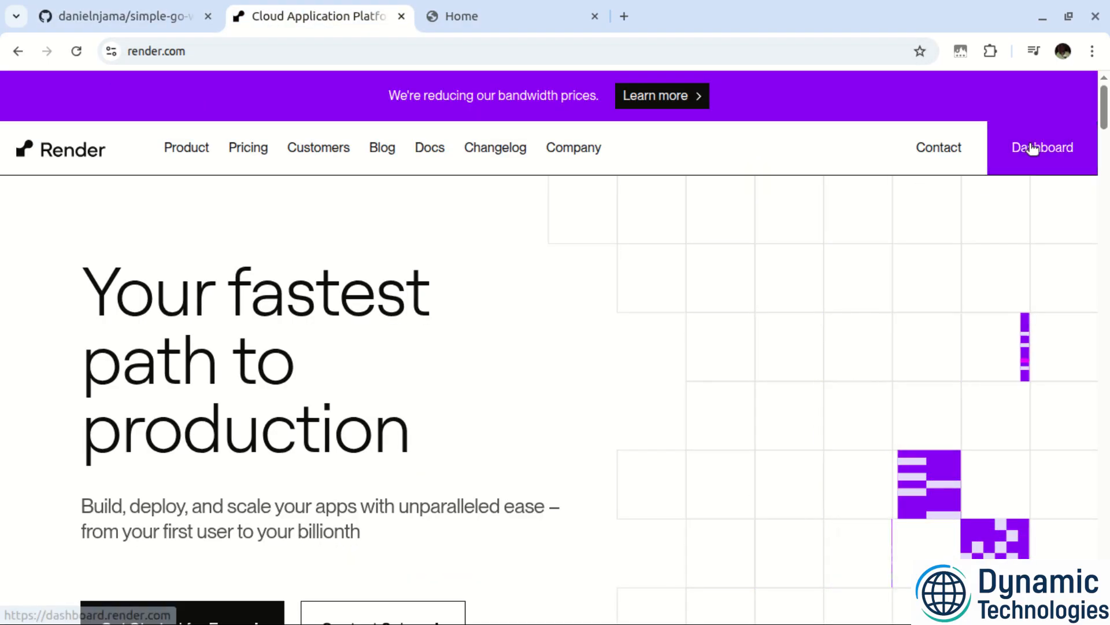
- From the Render dashboard, start creating a new Web Service
{"action": "left_click", "coordinate": [1042, 147]}
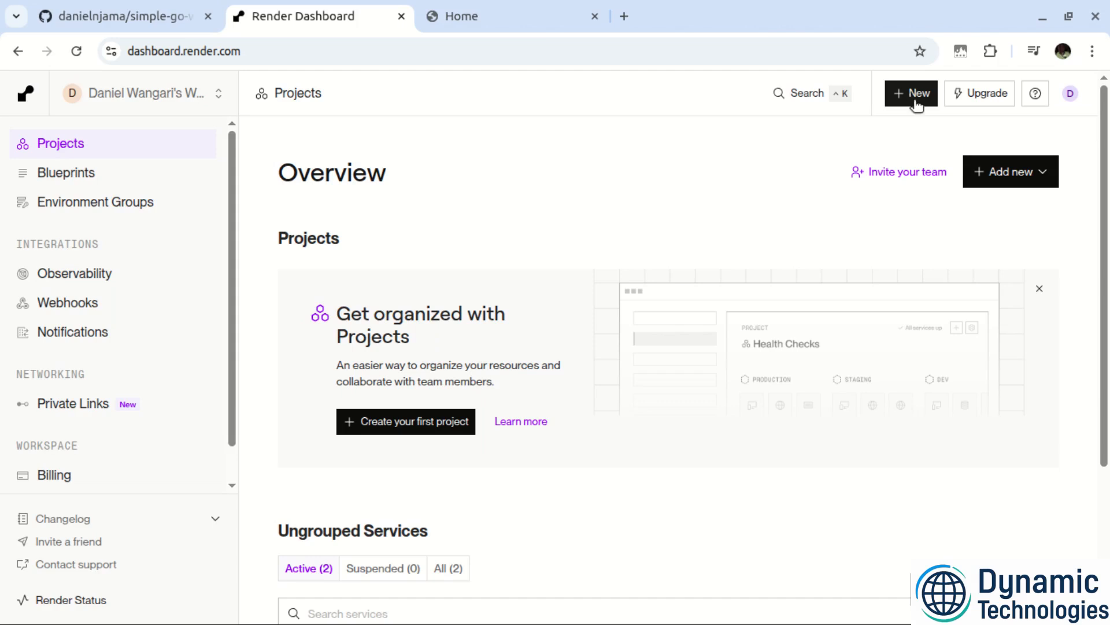
{"action": "left_click", "coordinate": [911, 92]}
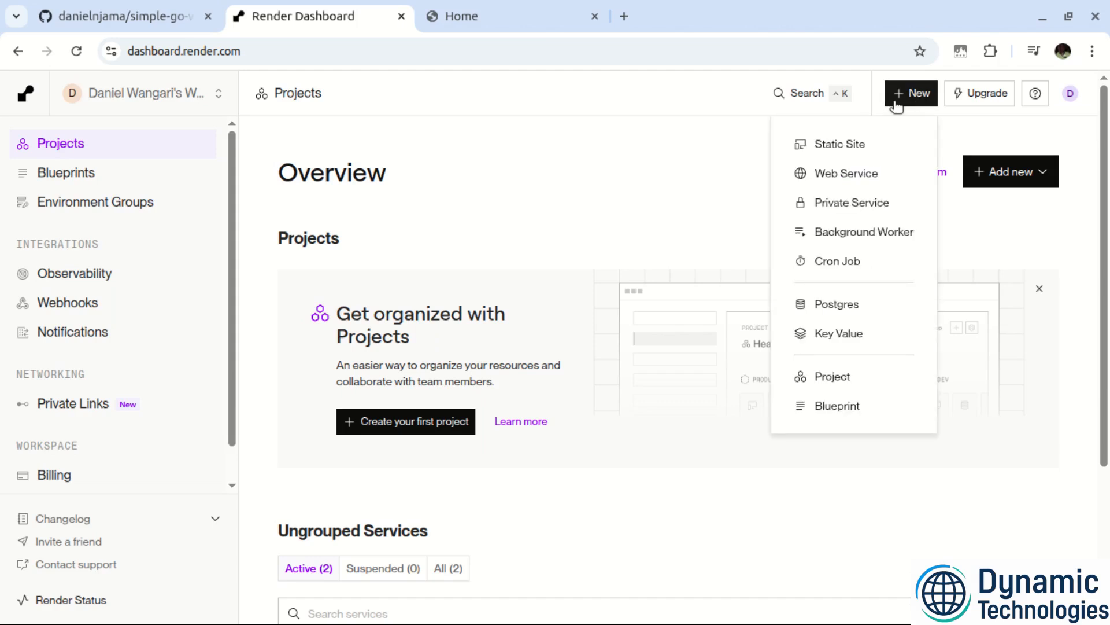
{"action": "mouse_move", "coordinate": [843, 173]}
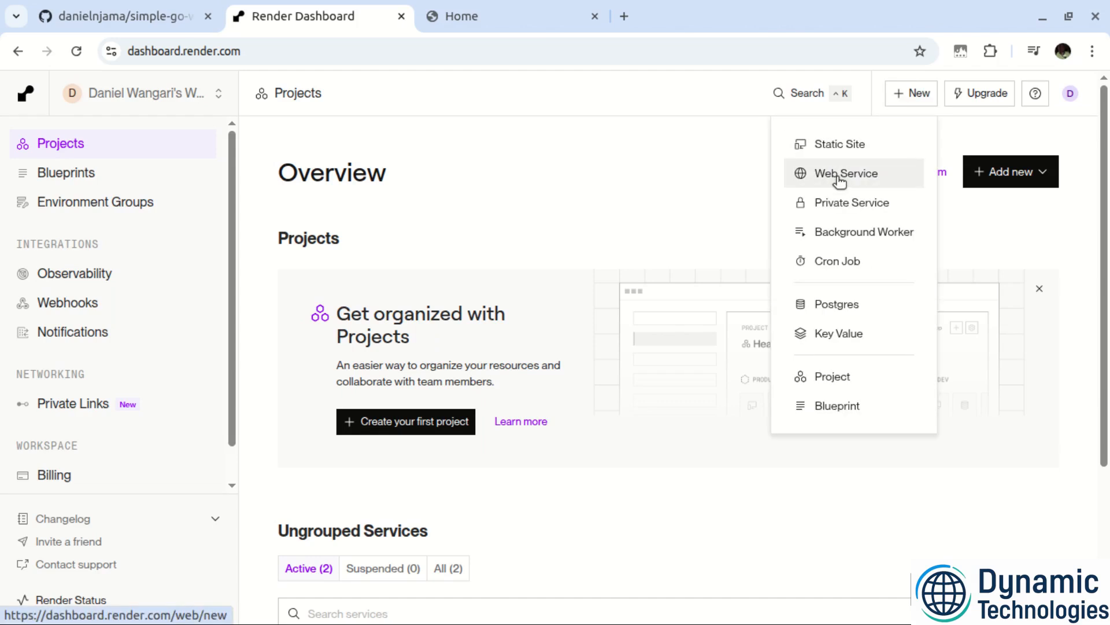
{"action": "left_click", "coordinate": [843, 174]}
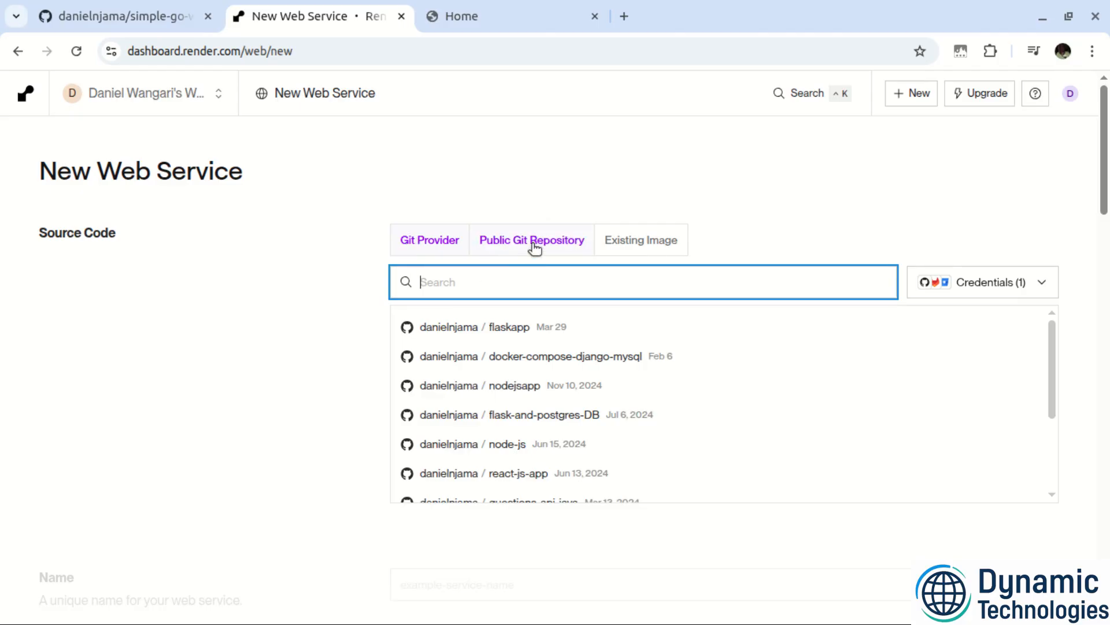
- Check Git Provider and Credentials, then choose Public Git Repository as the source
{"action": "left_click", "coordinate": [530, 240]}
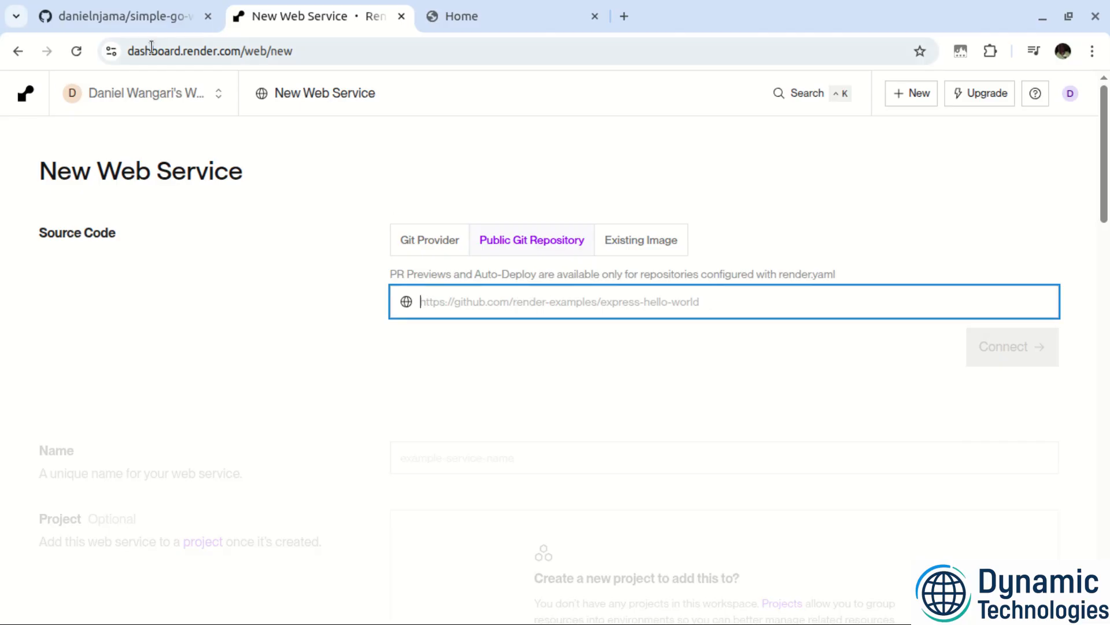
{"action": "left_click", "coordinate": [429, 239]}
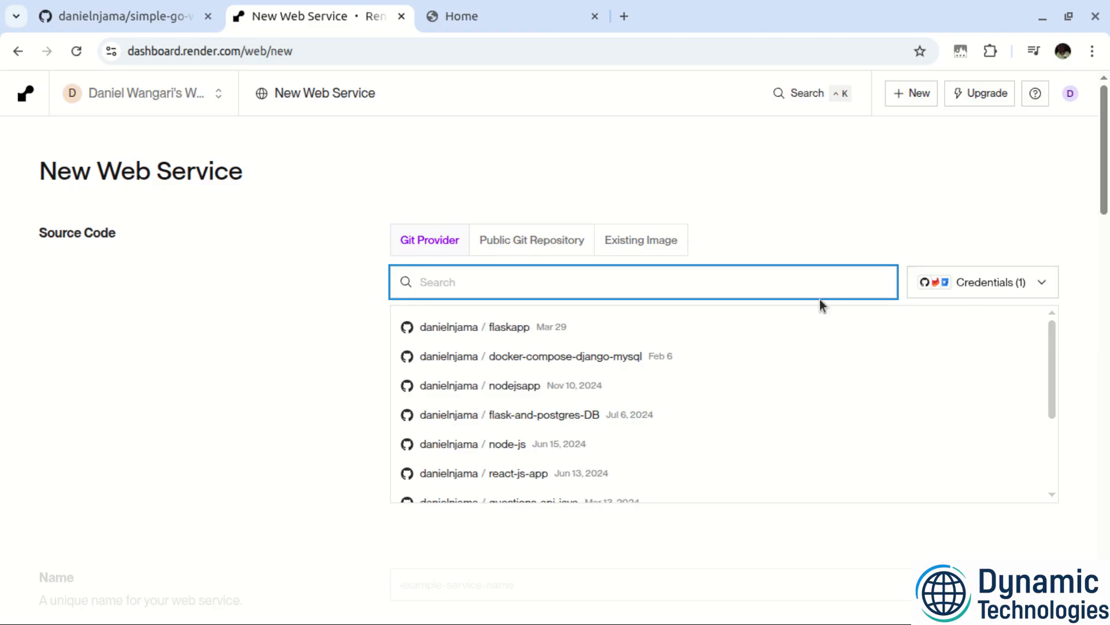
{"action": "left_click", "coordinate": [982, 282]}
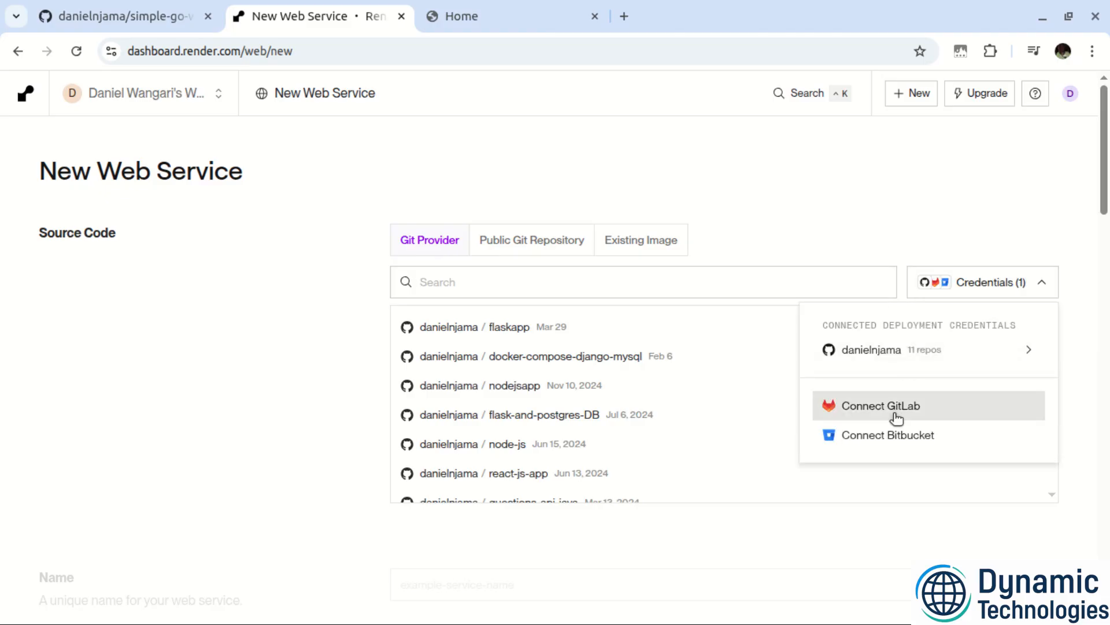
{"action": "mouse_move", "coordinate": [931, 444]}
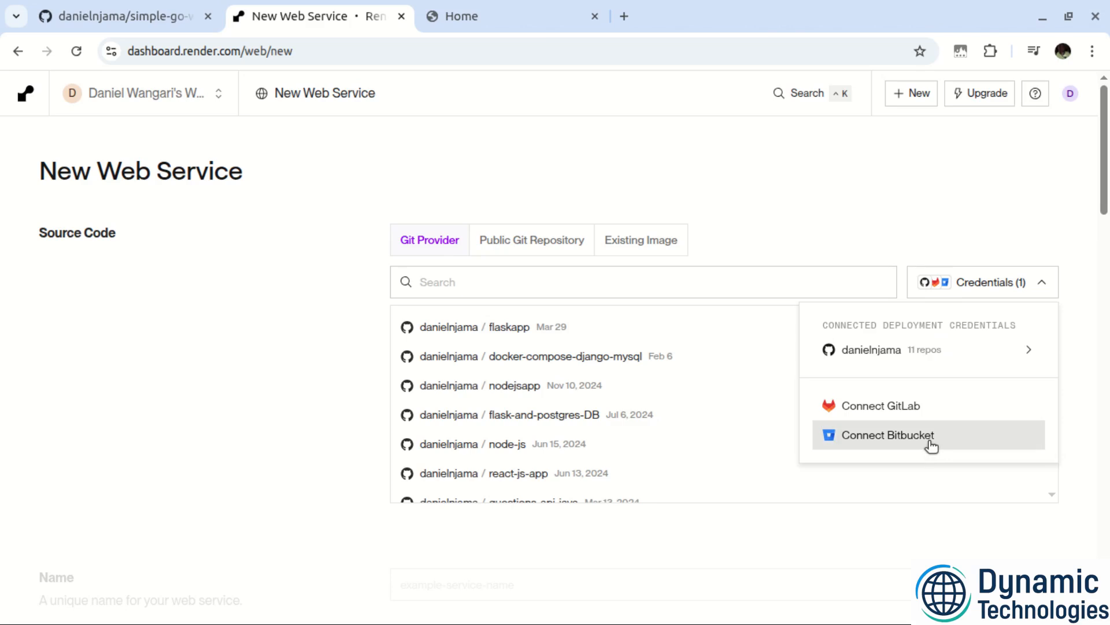
{"action": "mouse_move", "coordinate": [803, 386]}
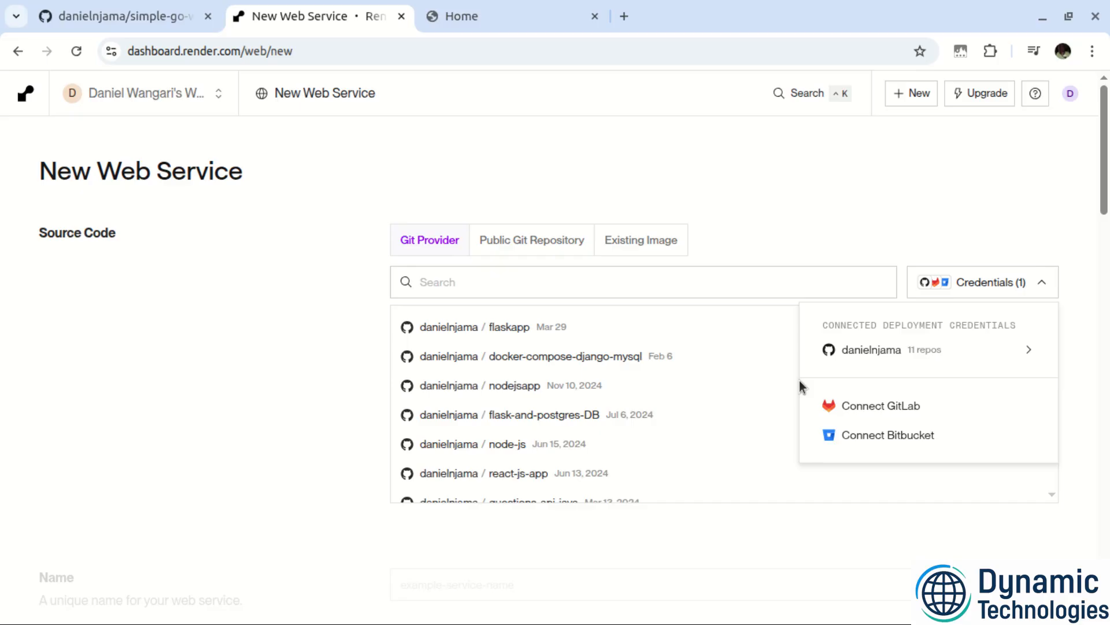
{"action": "left_click", "coordinate": [531, 239]}
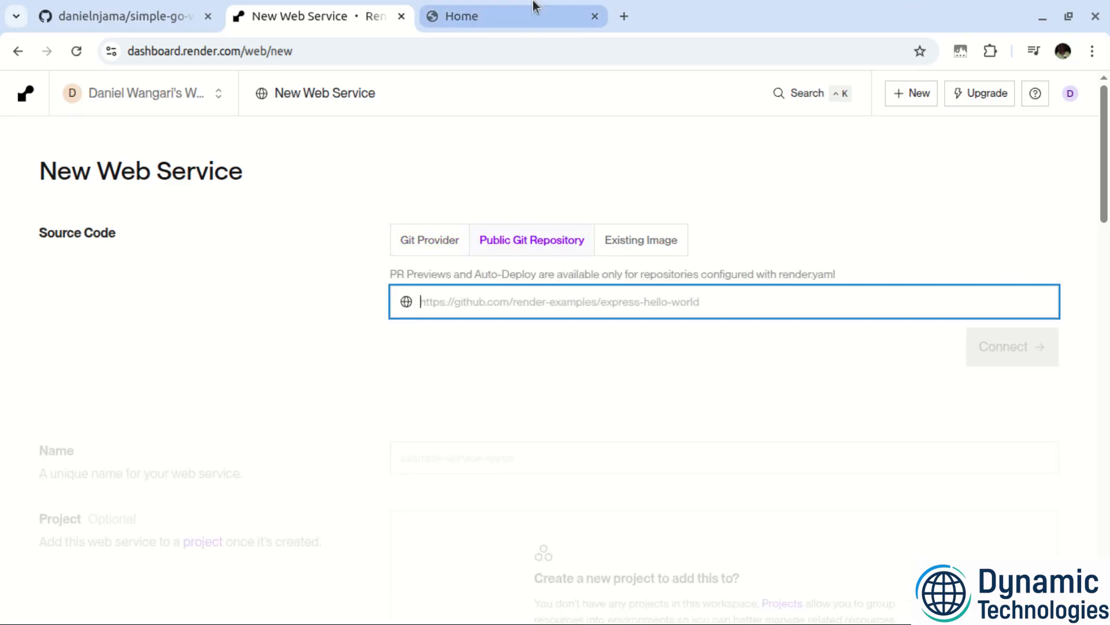
- Copy the simple-go-web-app GitHub URL and paste it into Render's repository field
{"action": "left_click", "coordinate": [121, 15]}
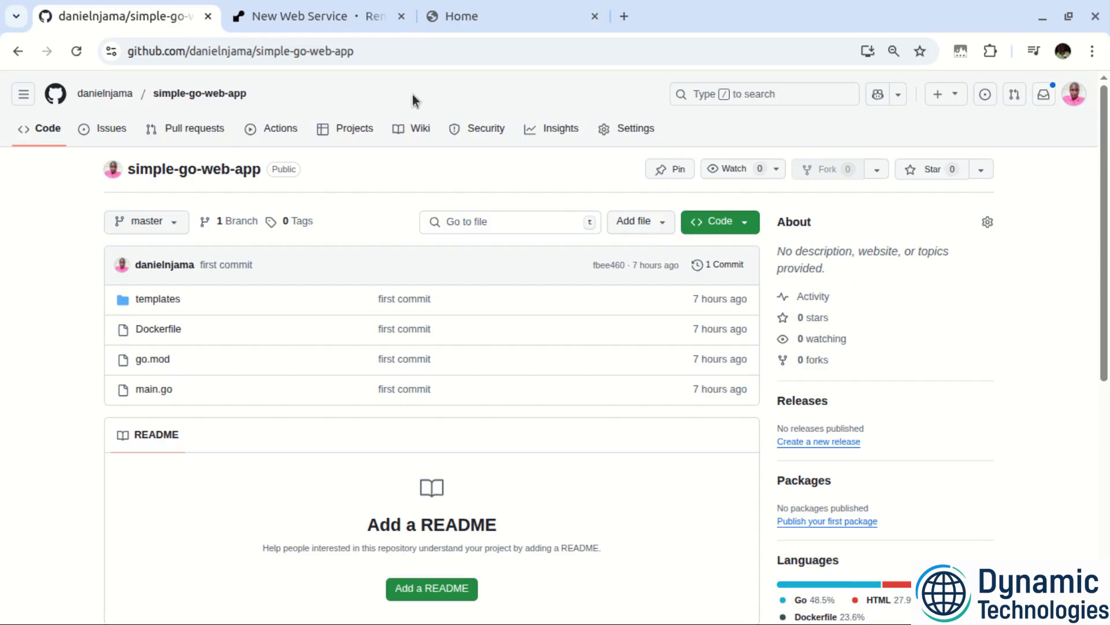
{"action": "left_click", "coordinate": [239, 50]}
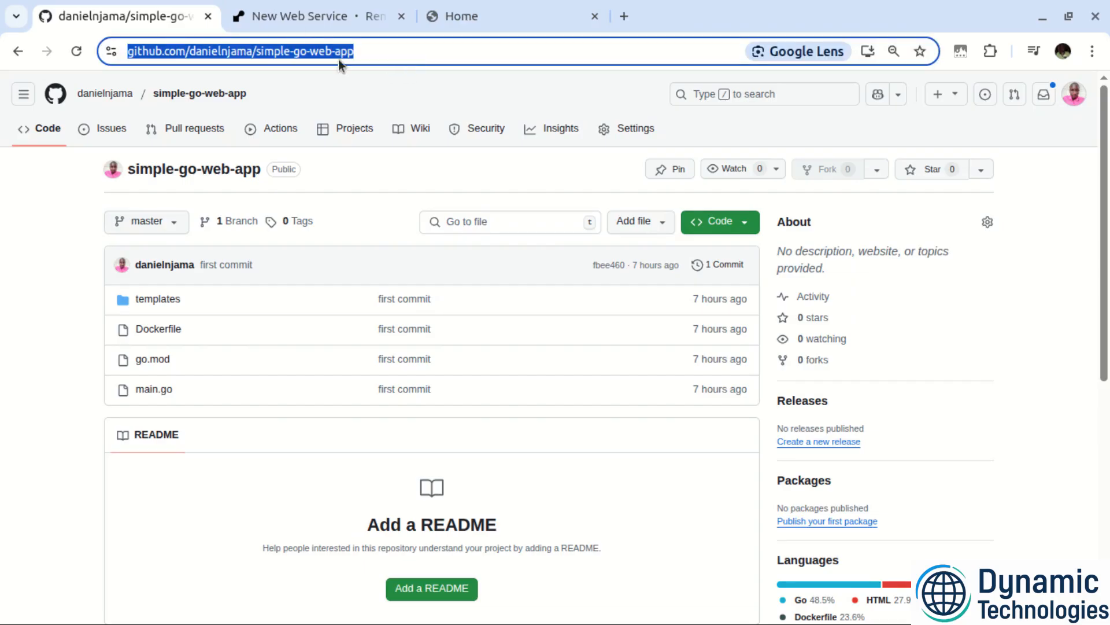
{"action": "left_click", "coordinate": [311, 15]}
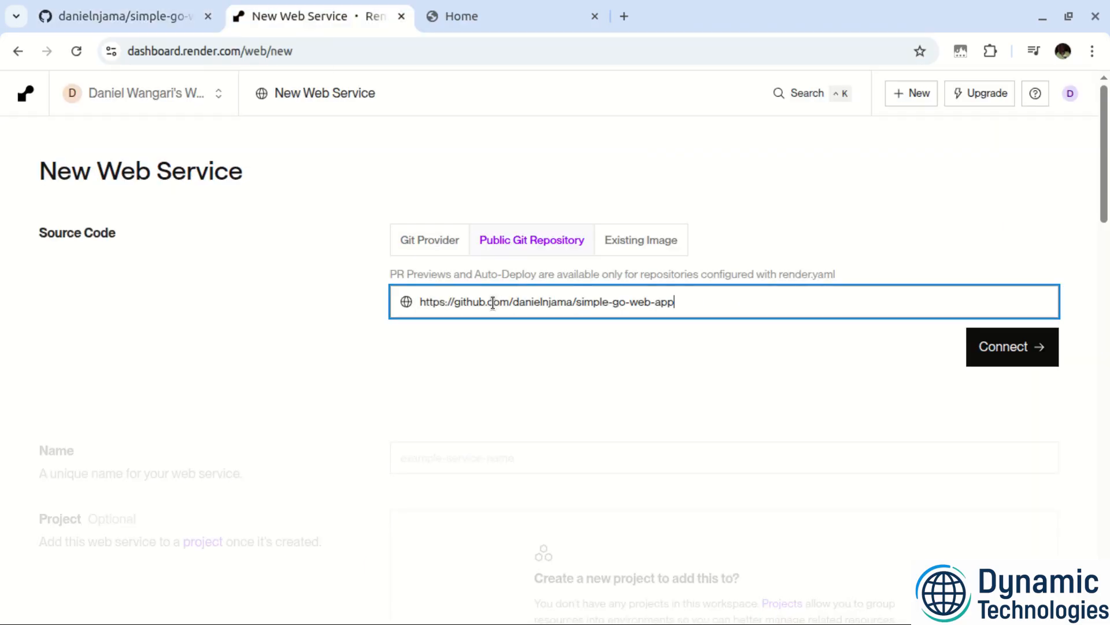
{"action": "left_click", "coordinate": [1011, 346]}
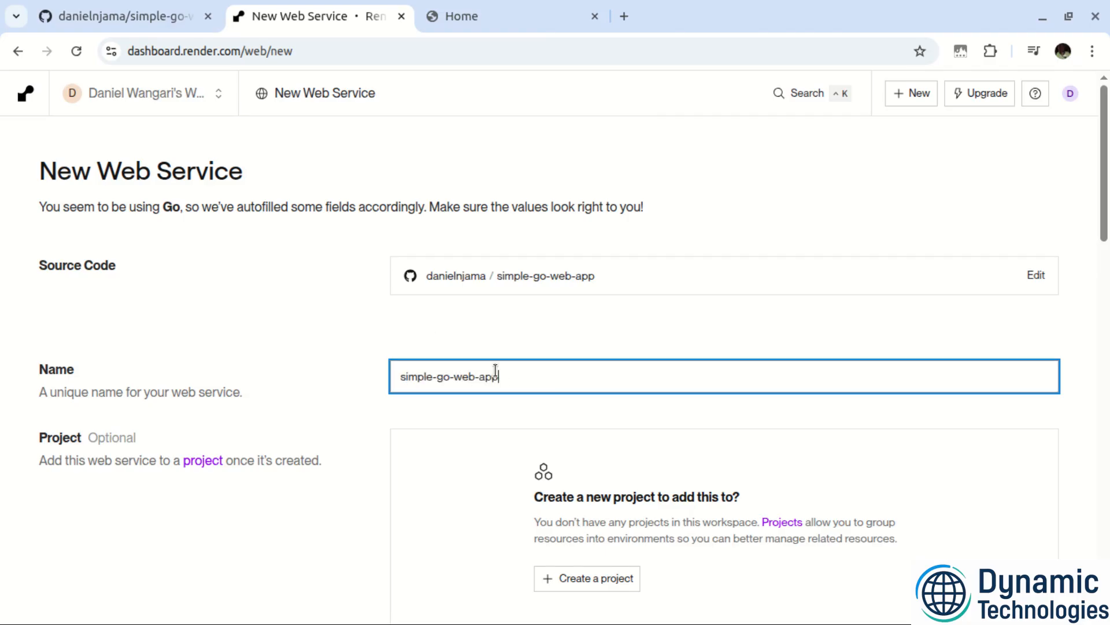
- Replace the autofilled service name simple-go-web-app with 'Go app'
{"action": "triple_click", "coordinate": [450, 376]}
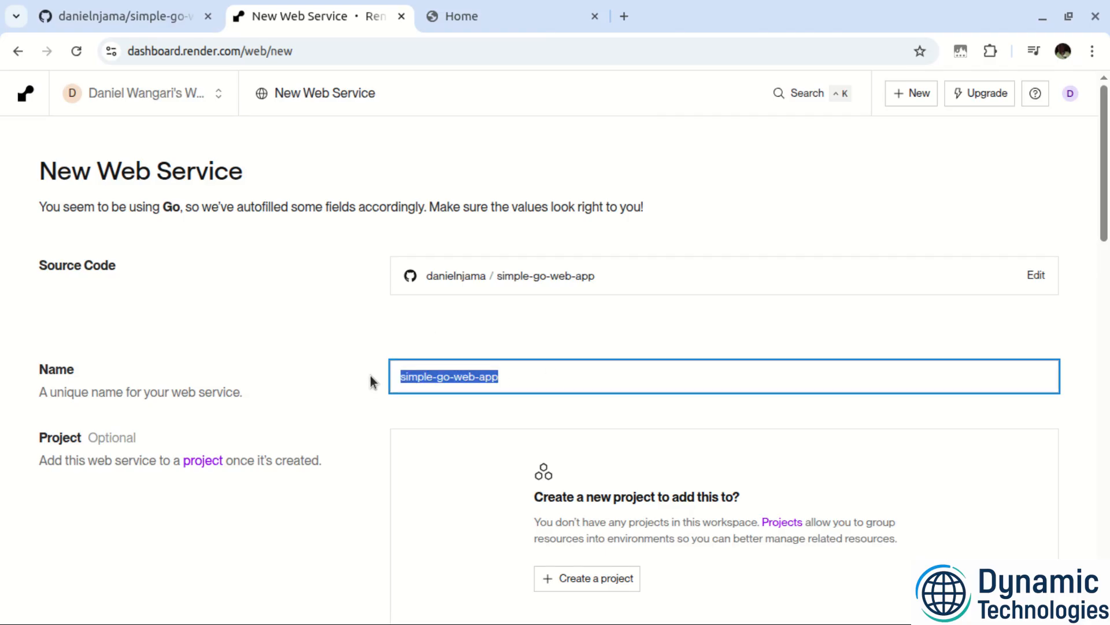
{"action": "key", "text": "Delete"}
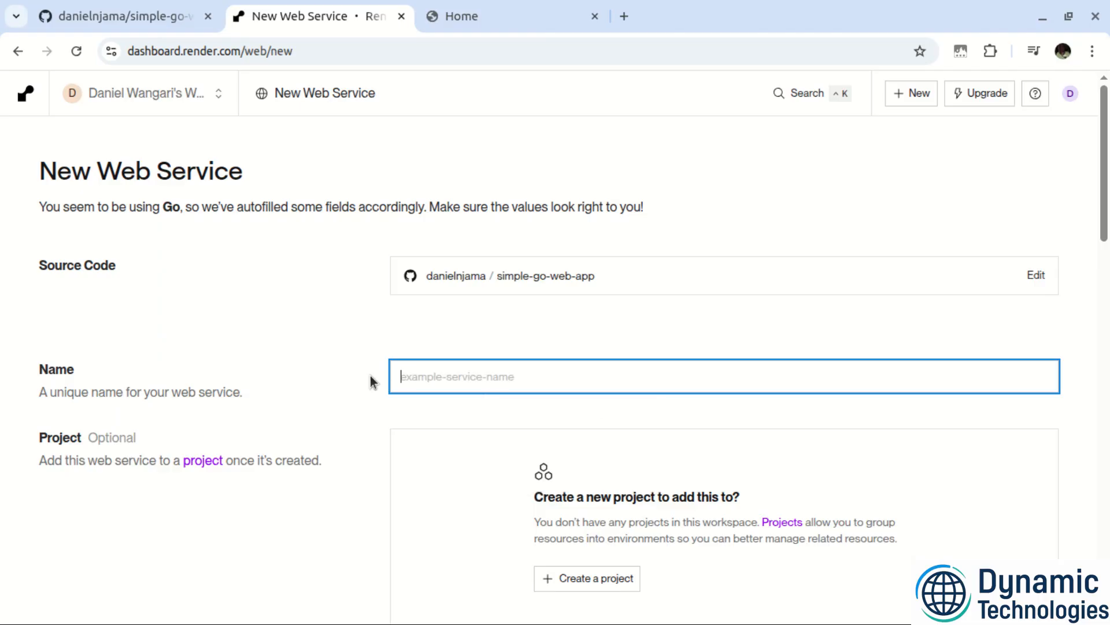
{"action": "type", "text": "Go app"}
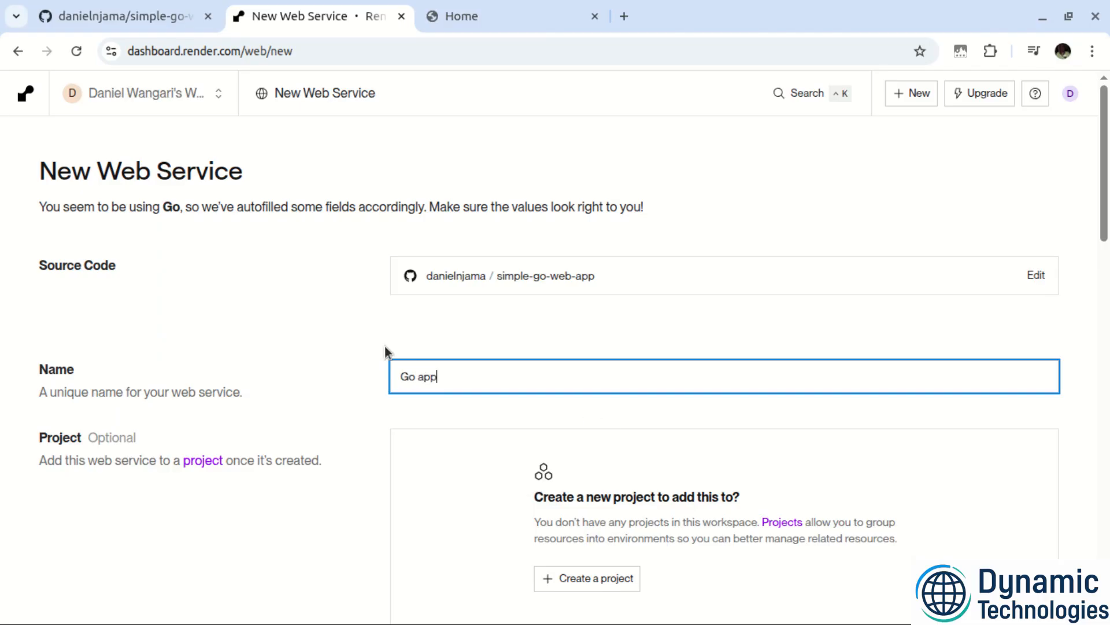
{"action": "scroll", "scroll_direction": "down", "scroll_amount": 3}
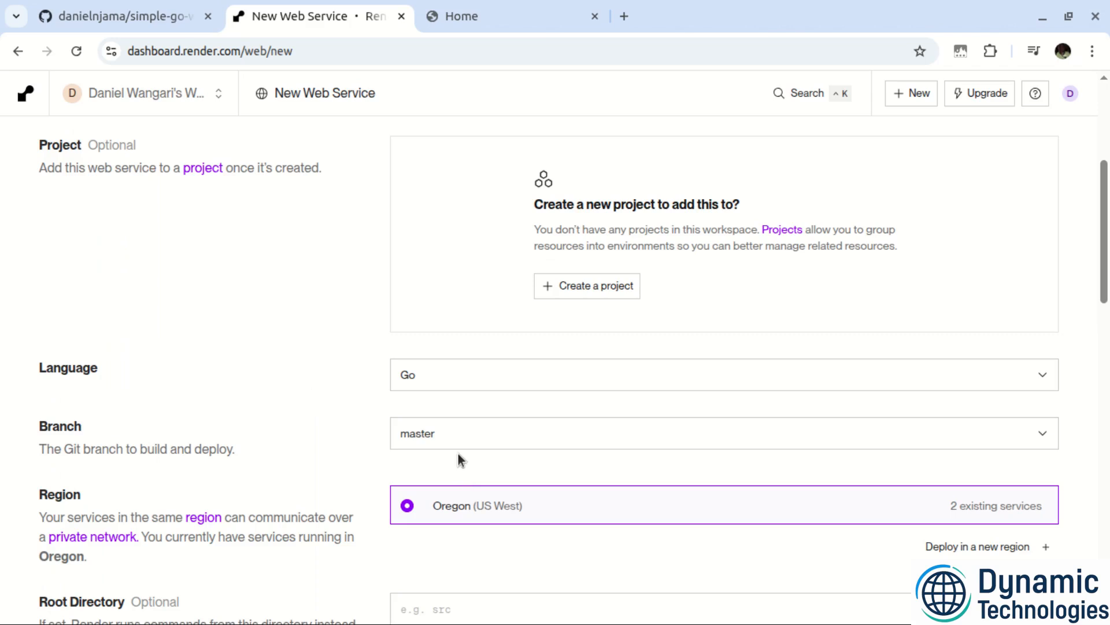
{"action": "mouse_move", "coordinate": [452, 441]}
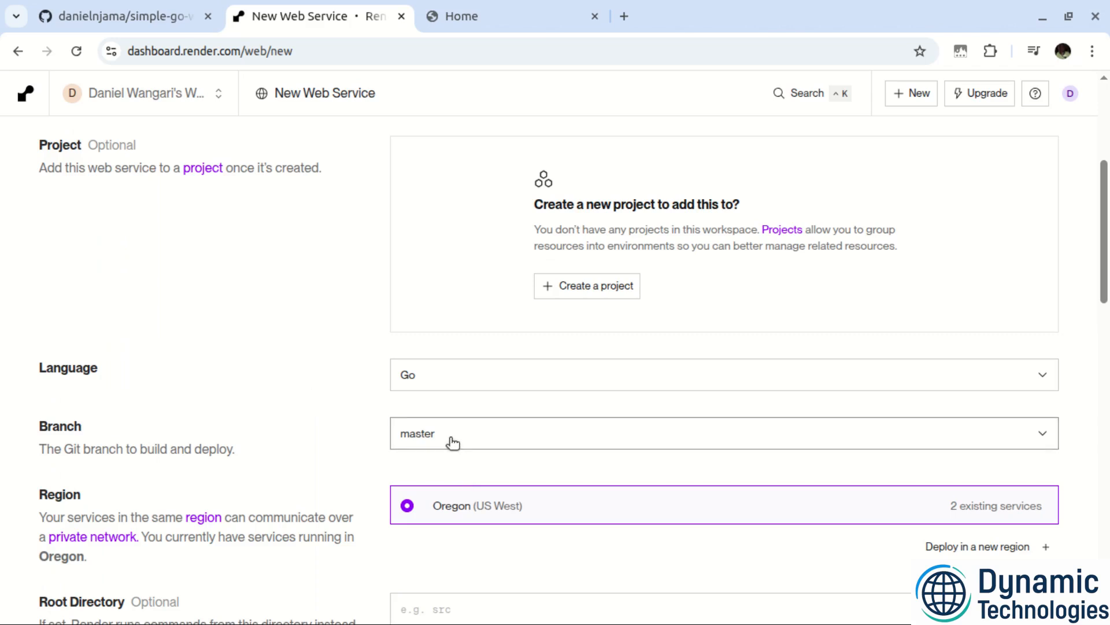
{"action": "mouse_move", "coordinate": [354, 443]}
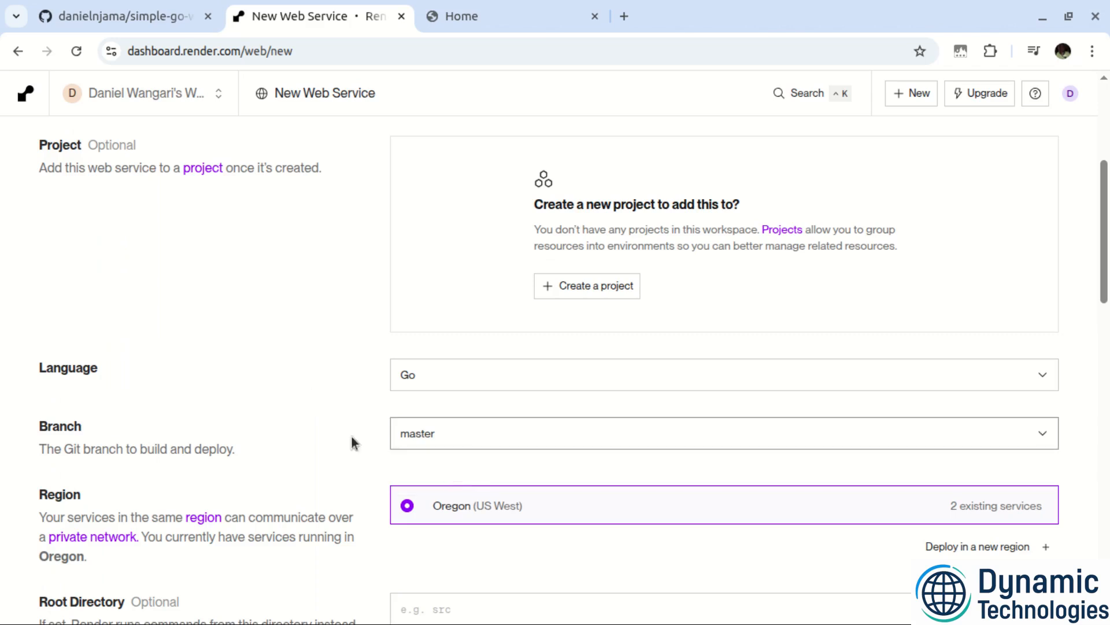
{"action": "scroll", "scroll_direction": "down", "scroll_amount": 3}
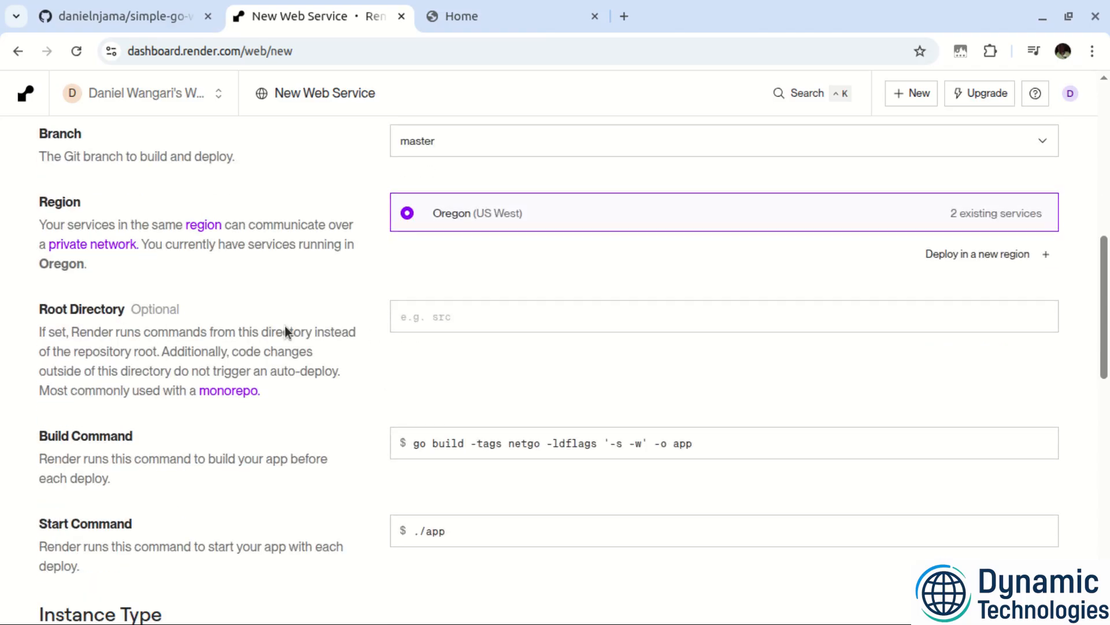
{"action": "left_click", "coordinate": [722, 316]}
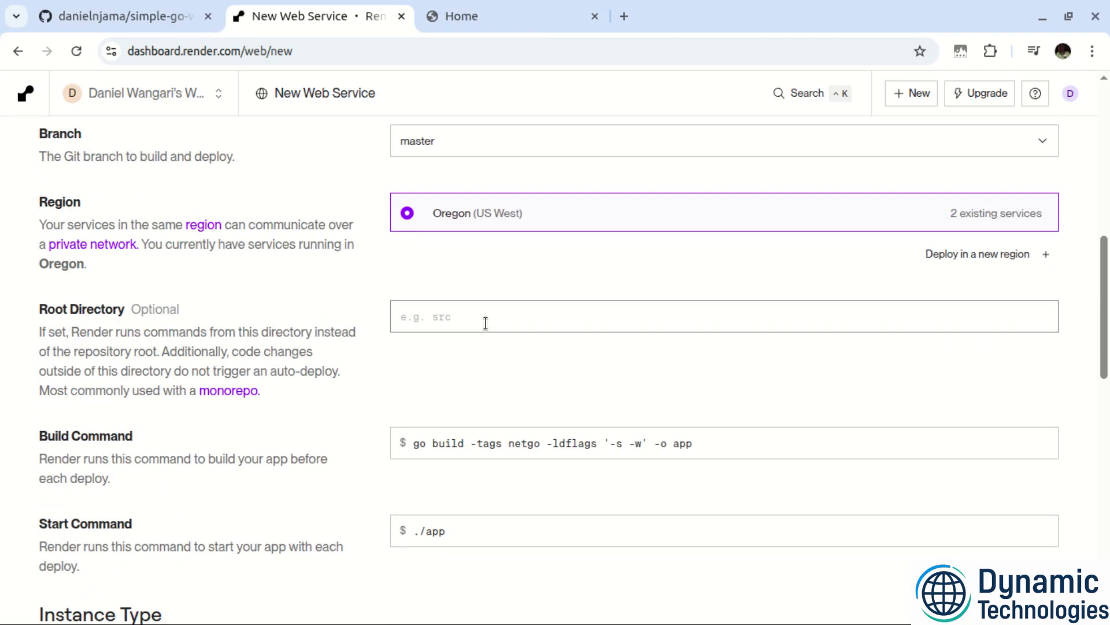
{"action": "left_click", "coordinate": [113, 15]}
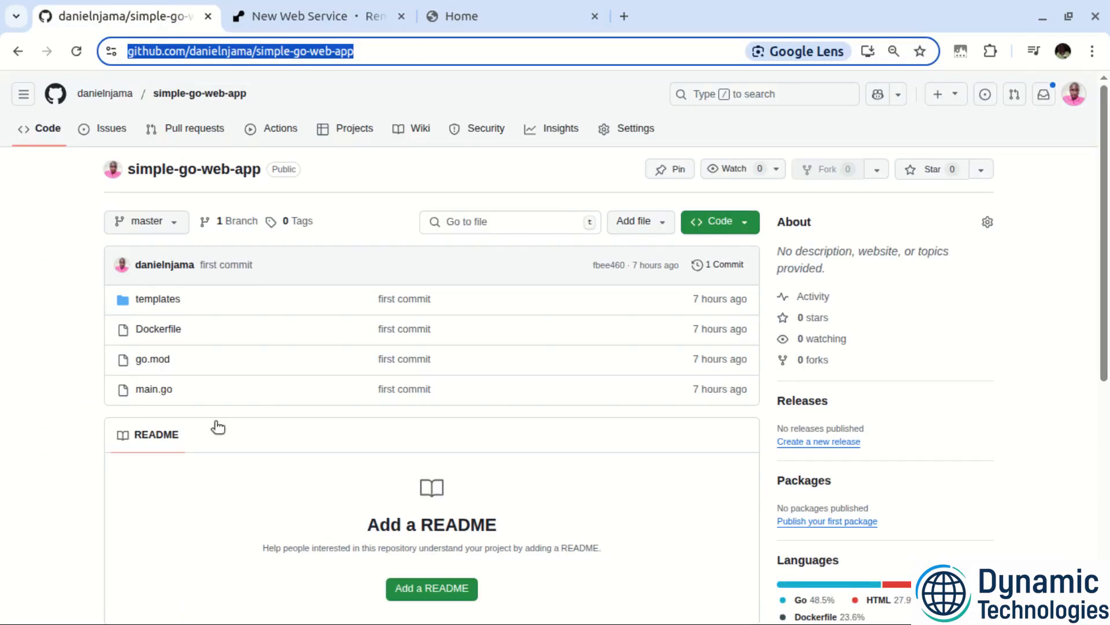
{"action": "left_click", "coordinate": [314, 15]}
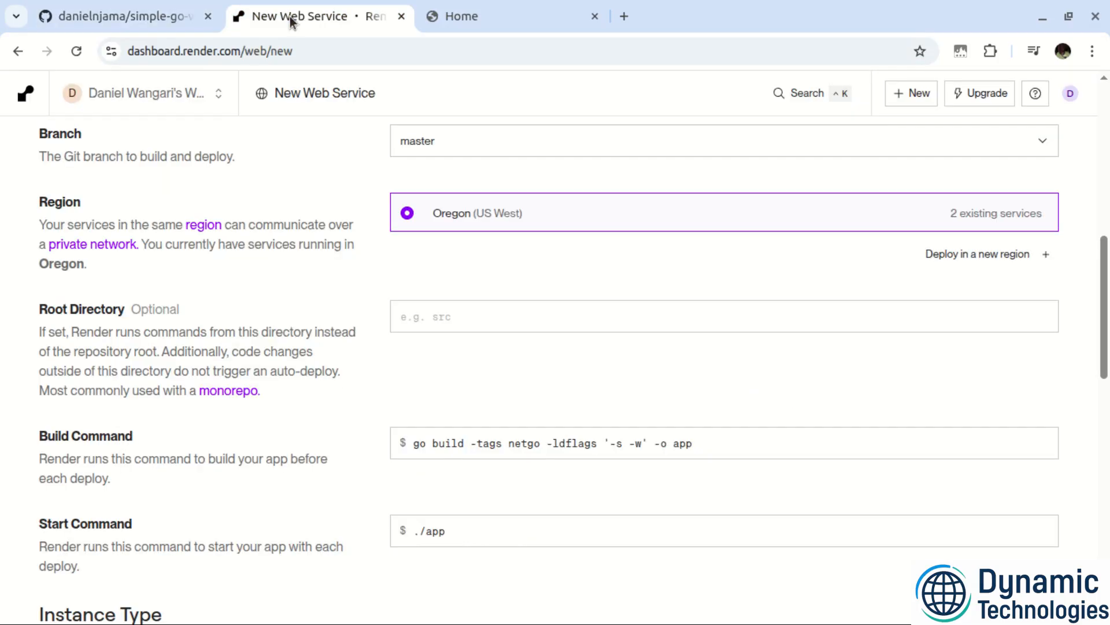
{"action": "scroll", "scroll_direction": "down", "scroll_amount": 3}
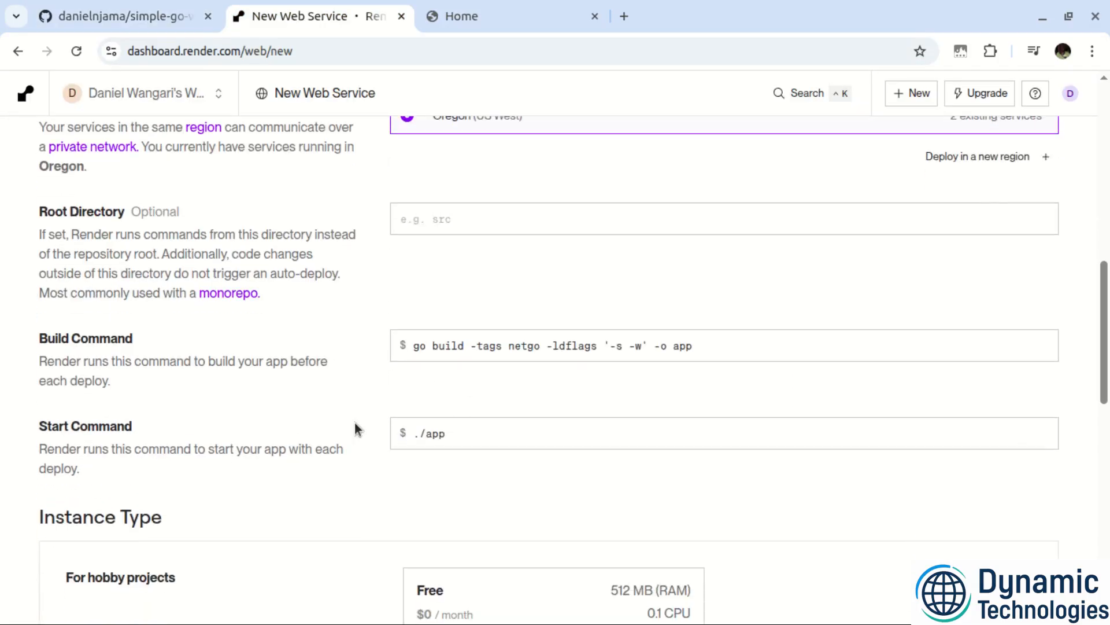
{"action": "left_click", "coordinate": [548, 346]}
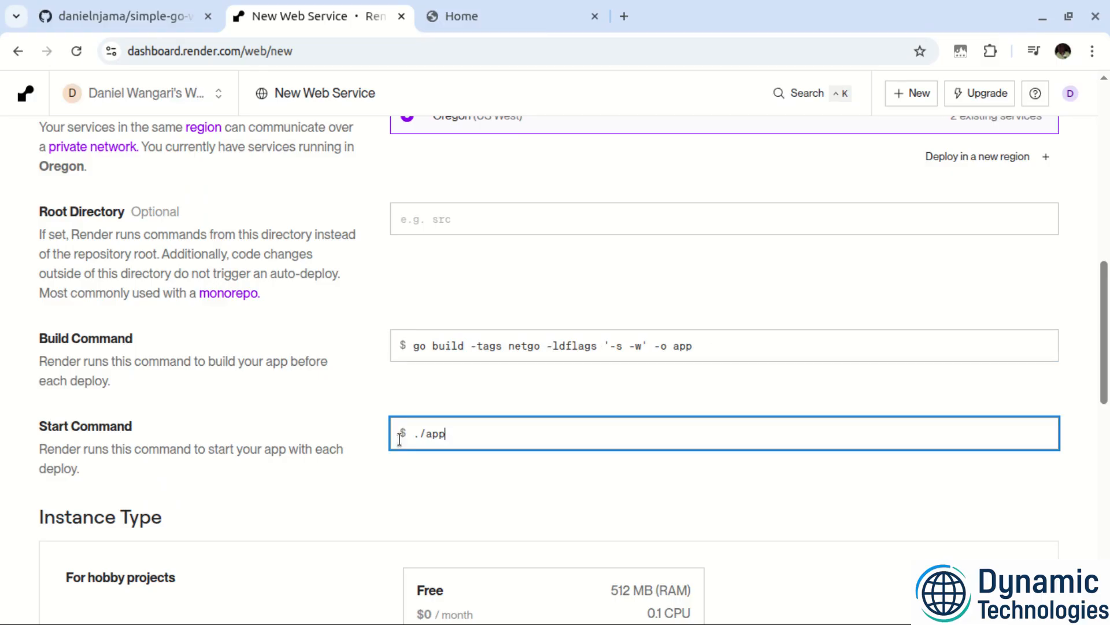
{"action": "mouse_move", "coordinate": [313, 442]}
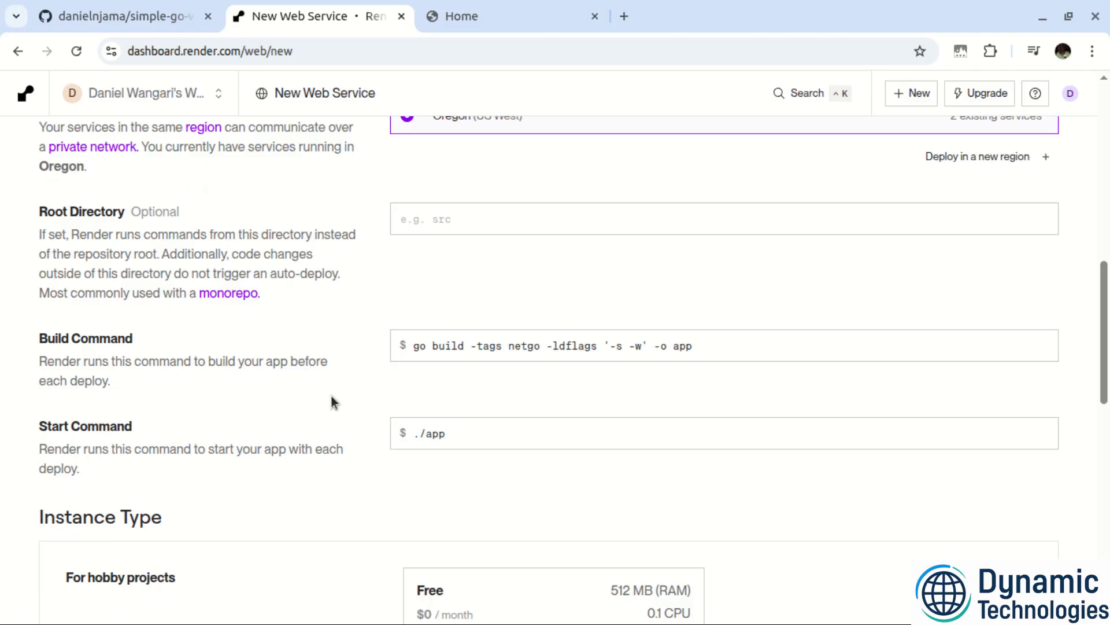
{"action": "scroll", "scroll_direction": "down", "scroll_amount": 3}
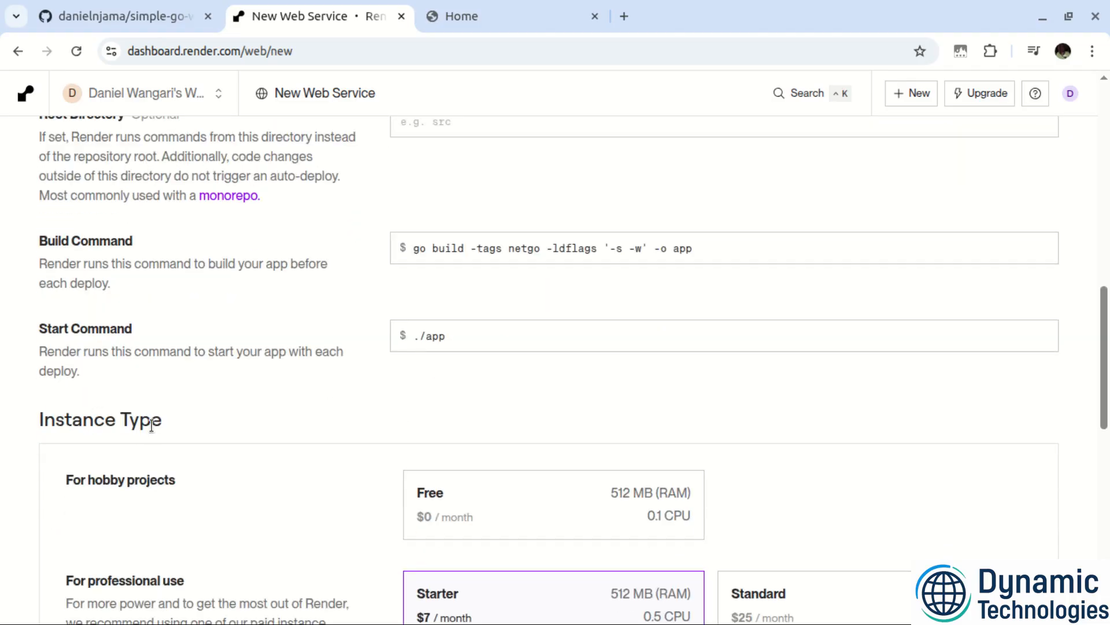
- Scroll to Instance Type and select the Free tier instead of Starter
{"action": "scroll", "scroll_direction": "down", "scroll_amount": 3}
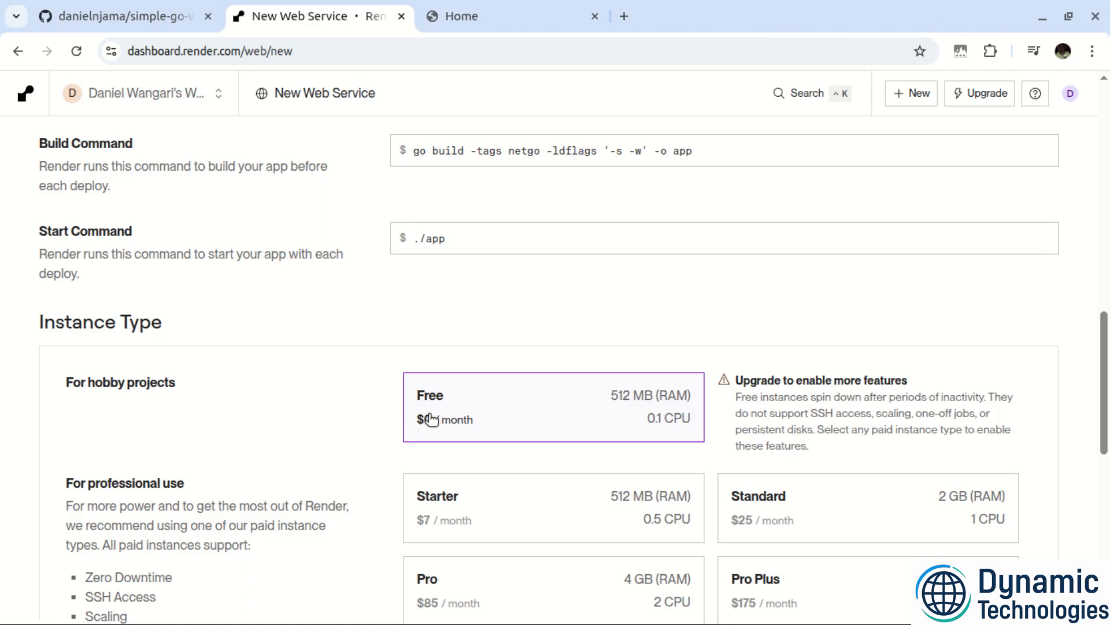
{"action": "scroll", "scroll_direction": "down", "scroll_amount": 3}
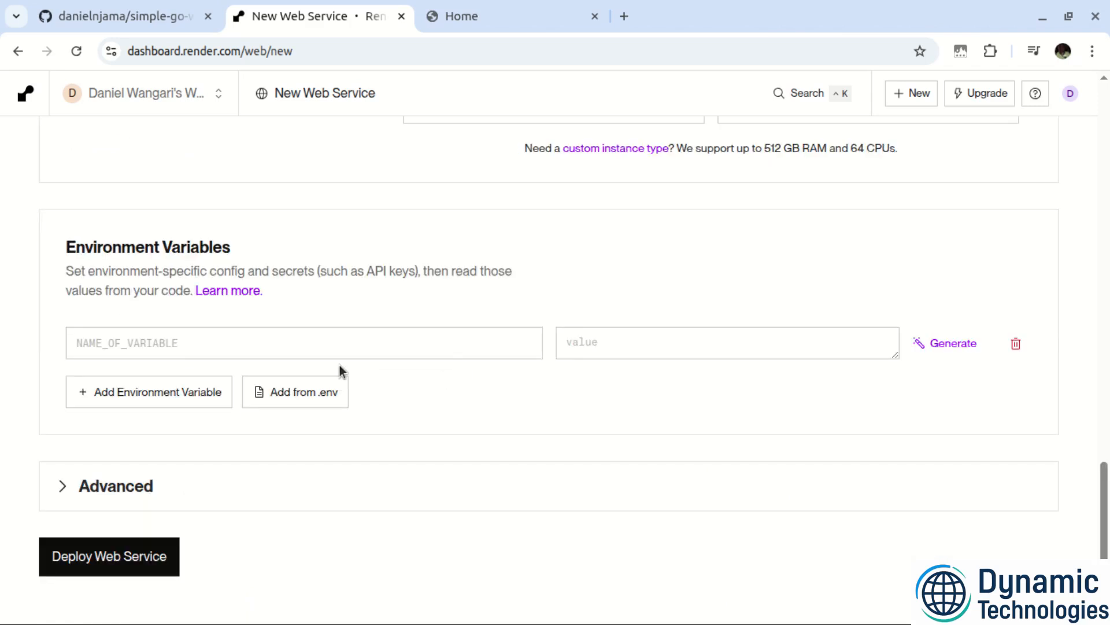
- Leave environment variables empty and deploy the Go app web service
{"action": "left_click", "coordinate": [303, 343]}
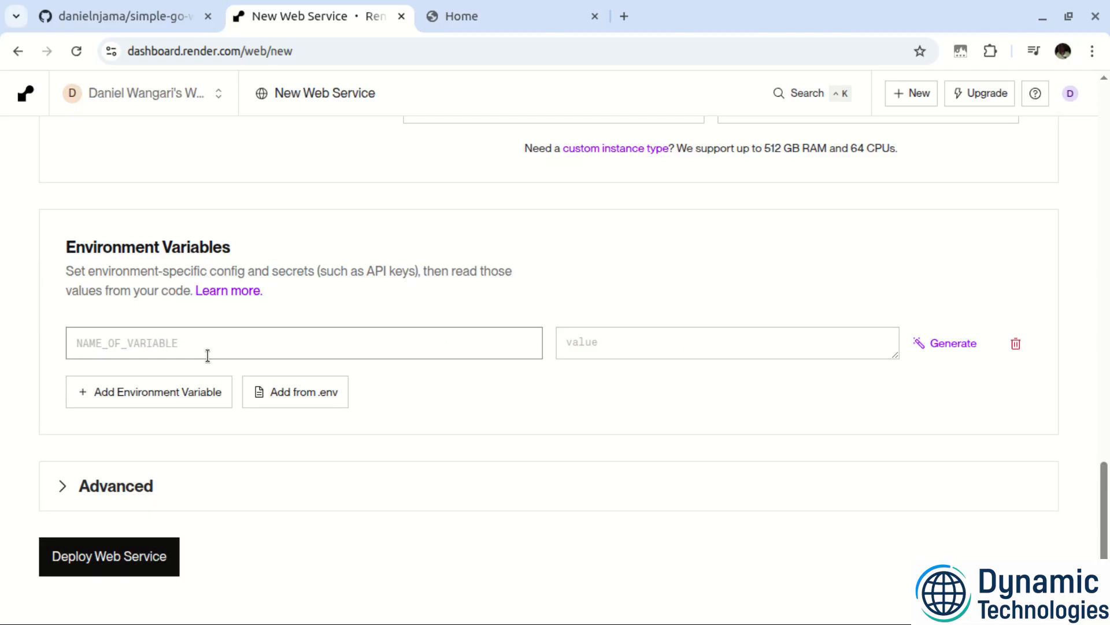
{"action": "left_click", "coordinate": [109, 556]}
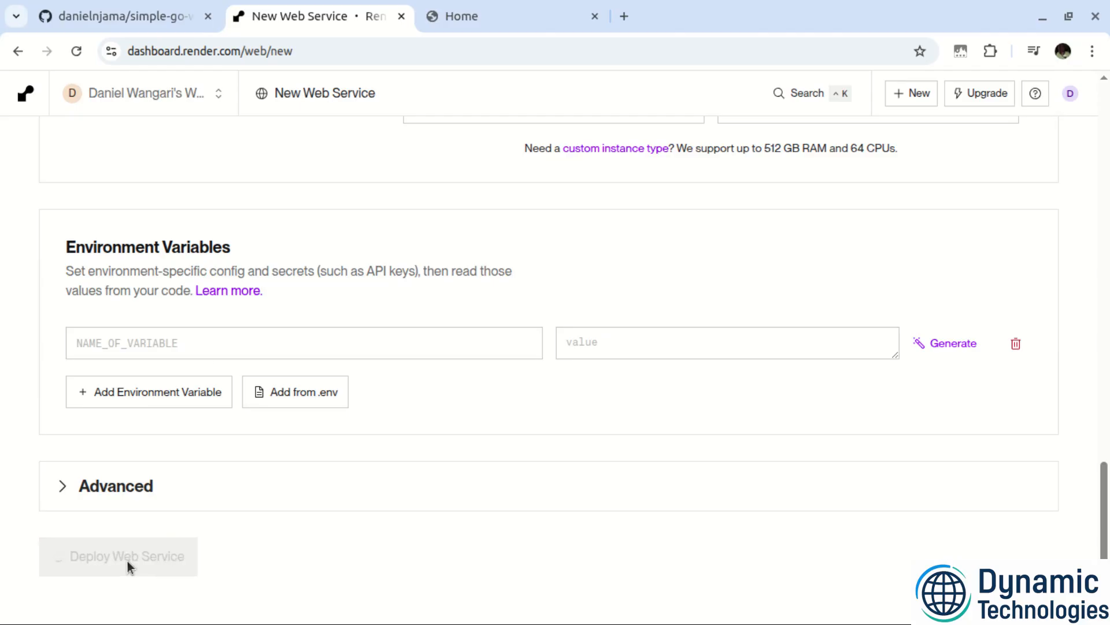
{"action": "left_click", "coordinate": [118, 556]}
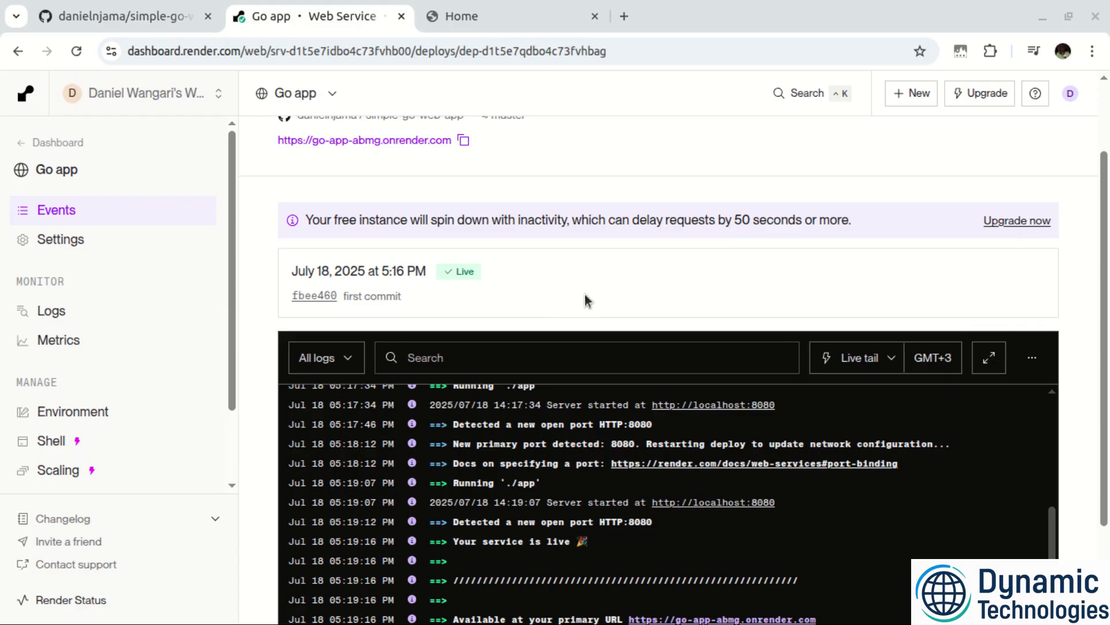
{"action": "mouse_move", "coordinate": [545, 324]}
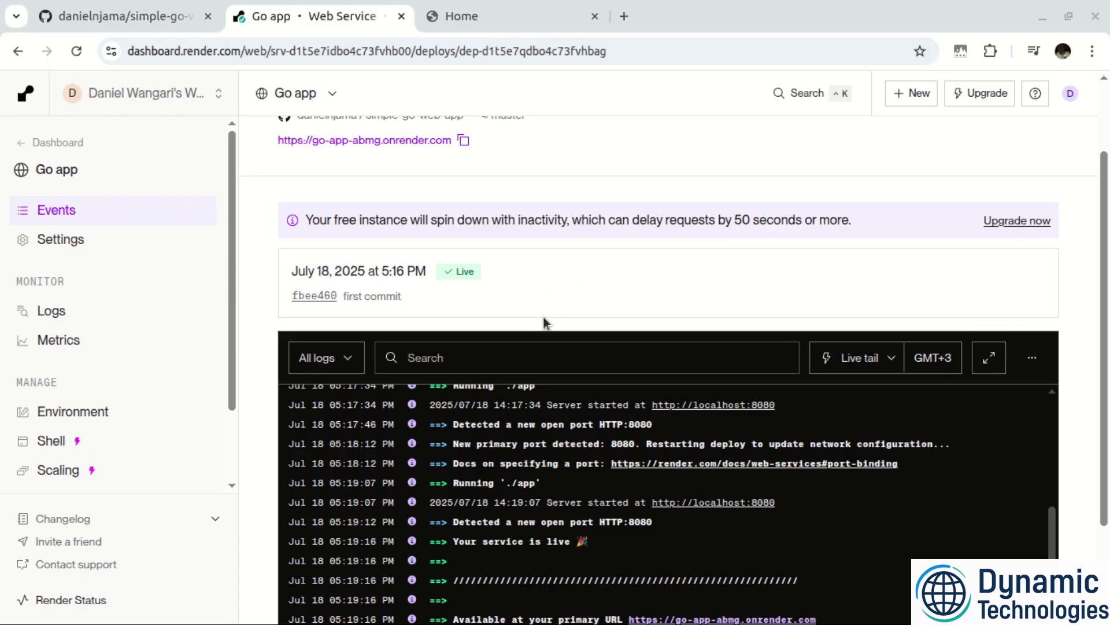
{"action": "mouse_move", "coordinate": [515, 567]}
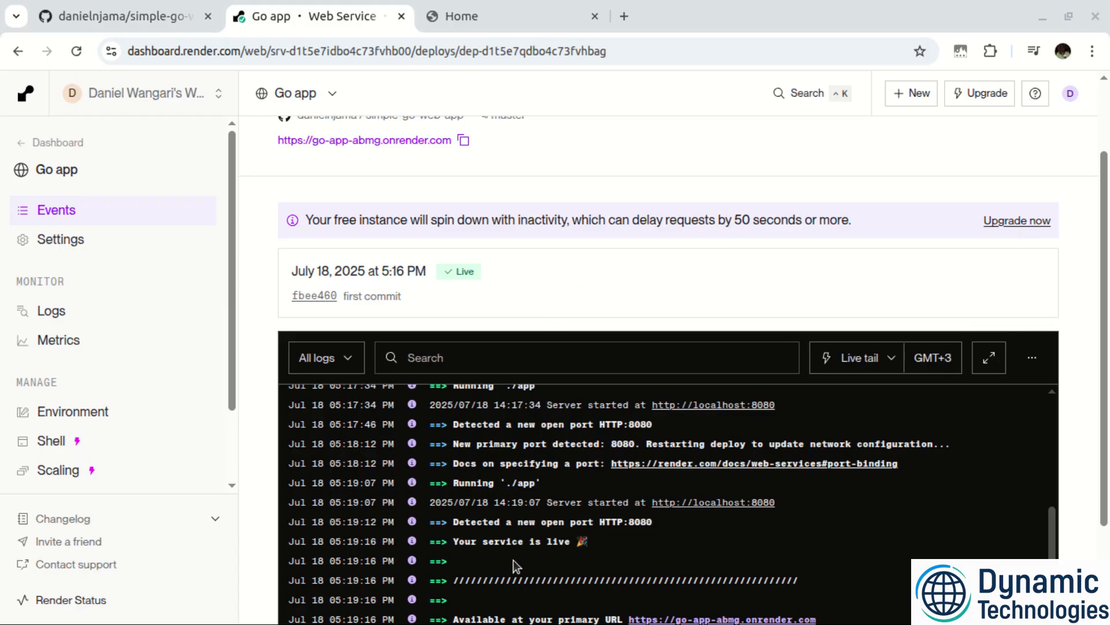
{"action": "mouse_move", "coordinate": [680, 476]}
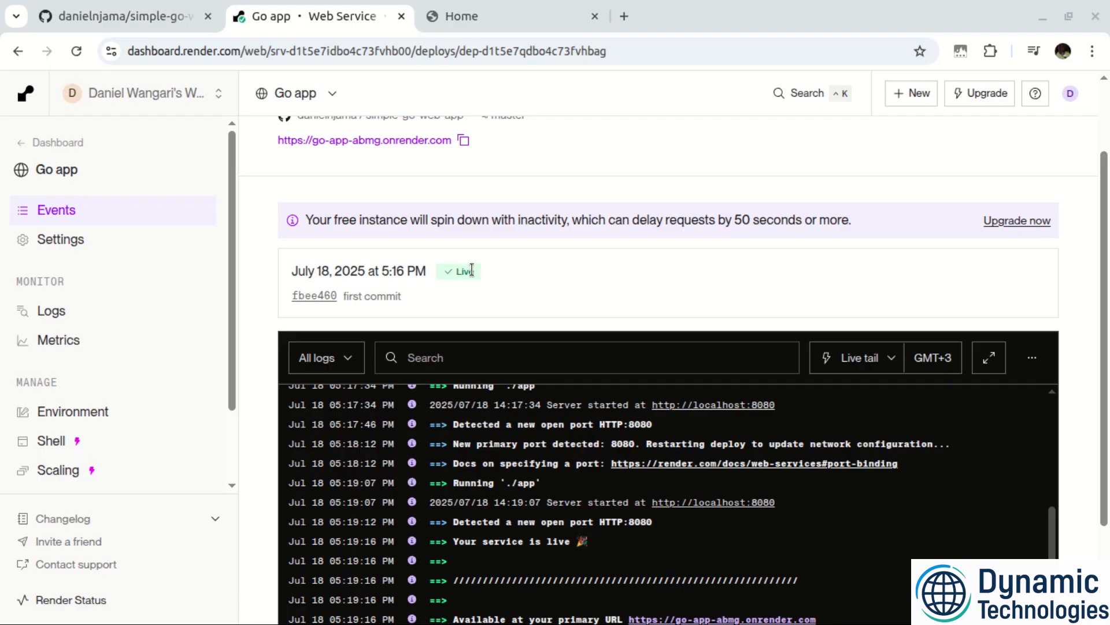
- Wait on the Events page until the deploy shows Live with its onrender.com address
{"action": "double_click", "coordinate": [463, 271]}
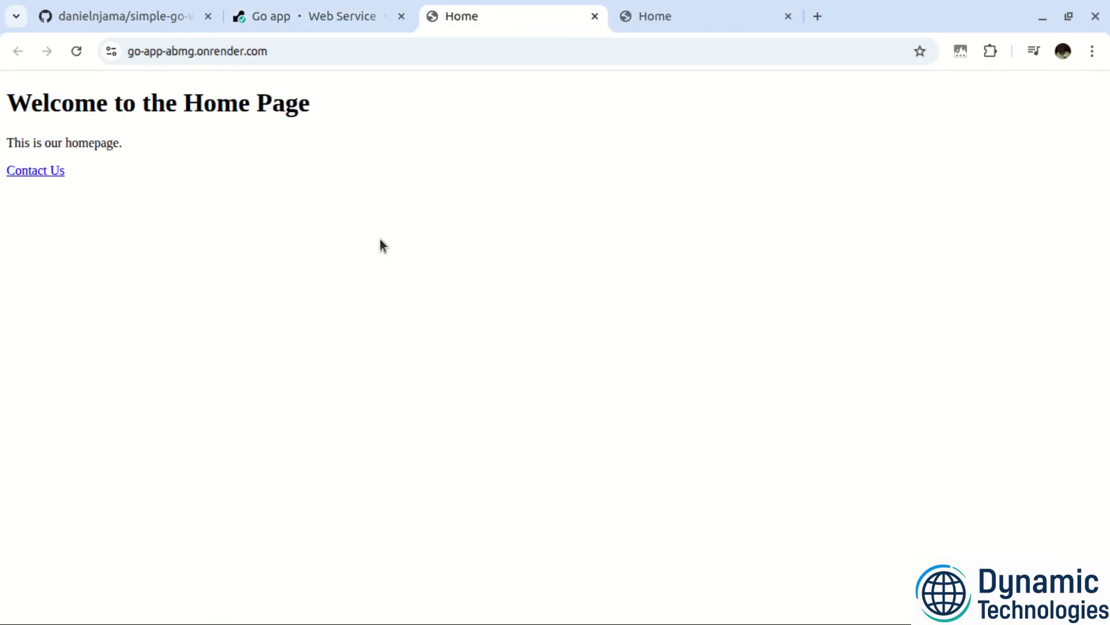
{"action": "mouse_move", "coordinate": [140, 122]}
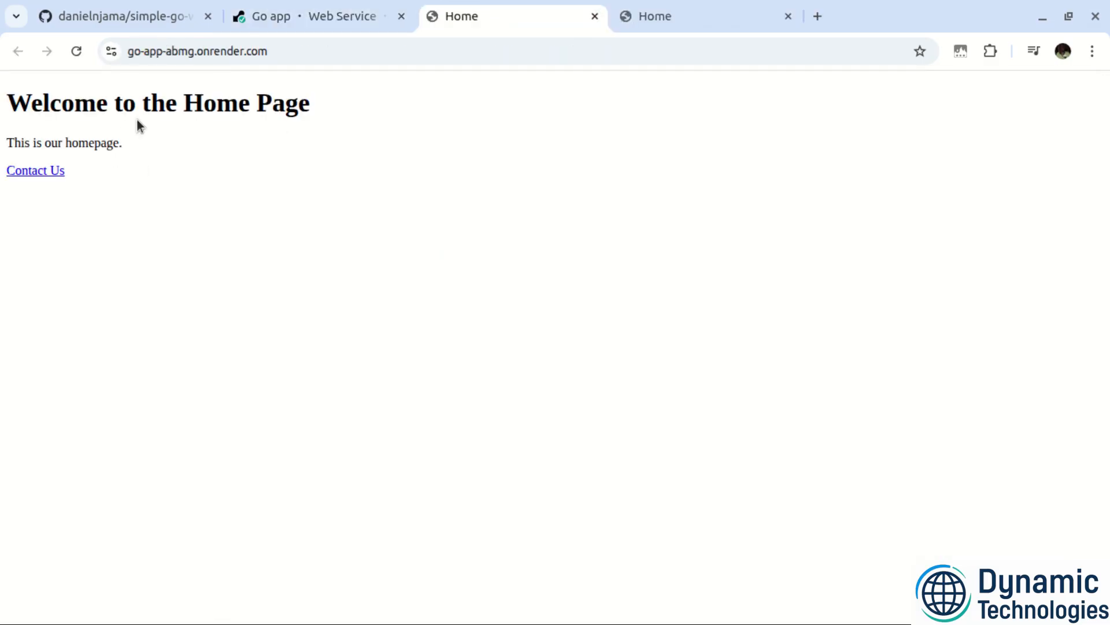
{"action": "mouse_move", "coordinate": [215, 176]}
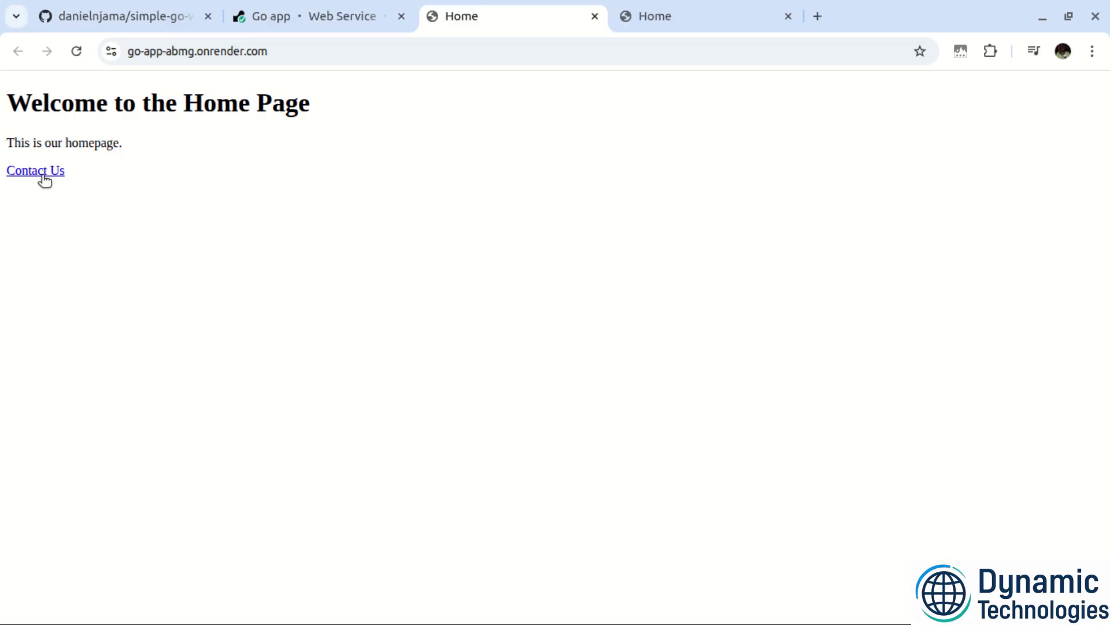
- On go-app-abmg.onrender.com, visit the Contact Us page and return to Home
{"action": "left_click", "coordinate": [34, 170]}
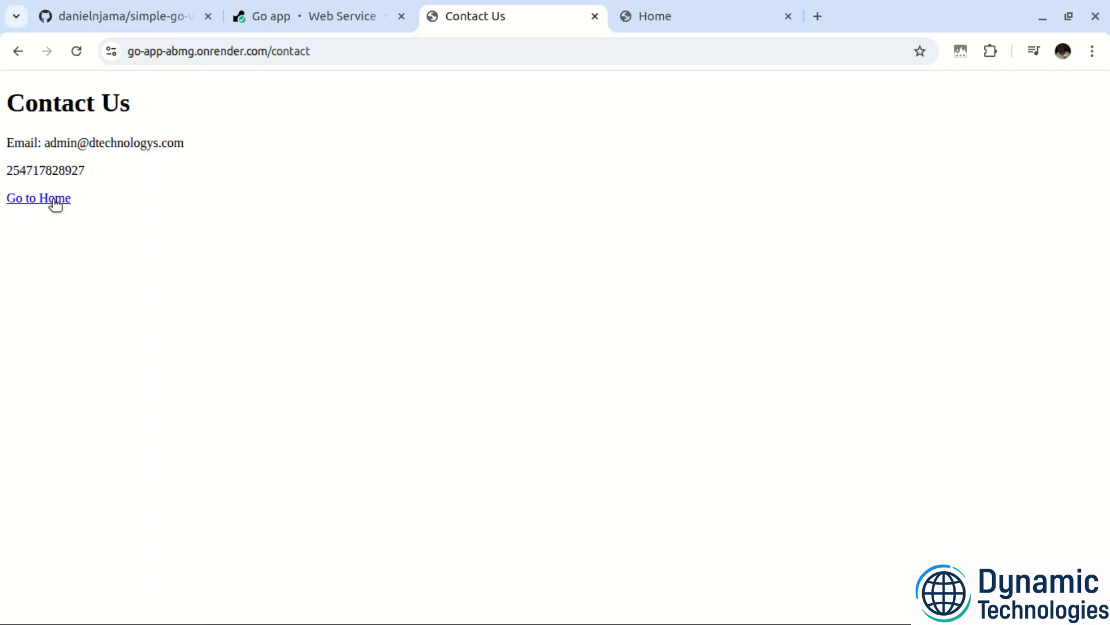
{"action": "left_click", "coordinate": [38, 198]}
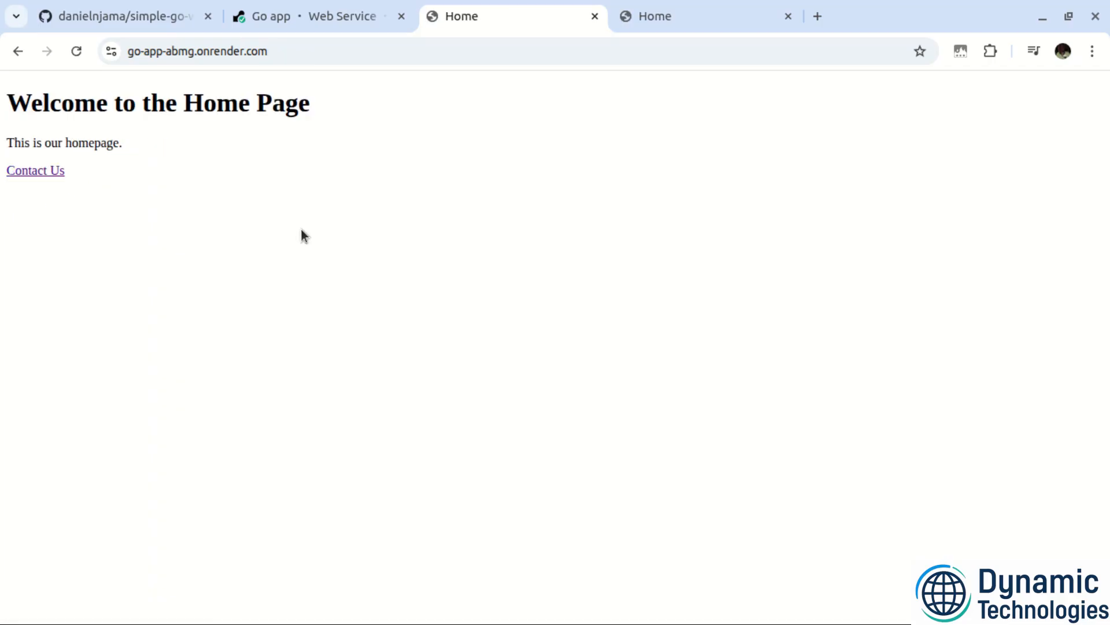